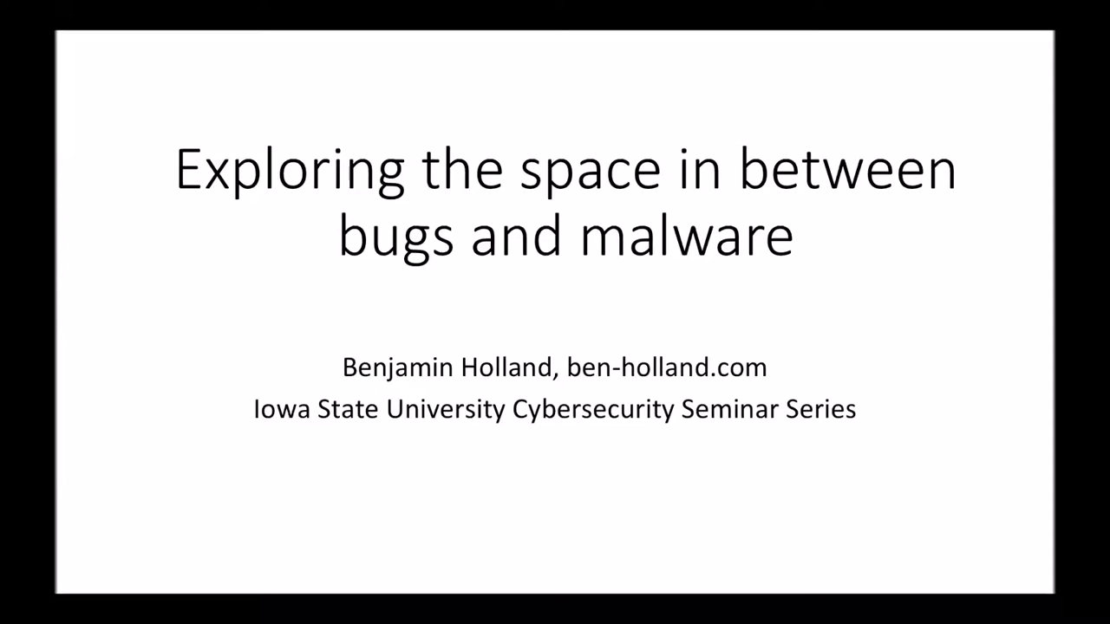
Advance past the title slide to 'What to expect in this talk…' with its two bullets
key("Right")
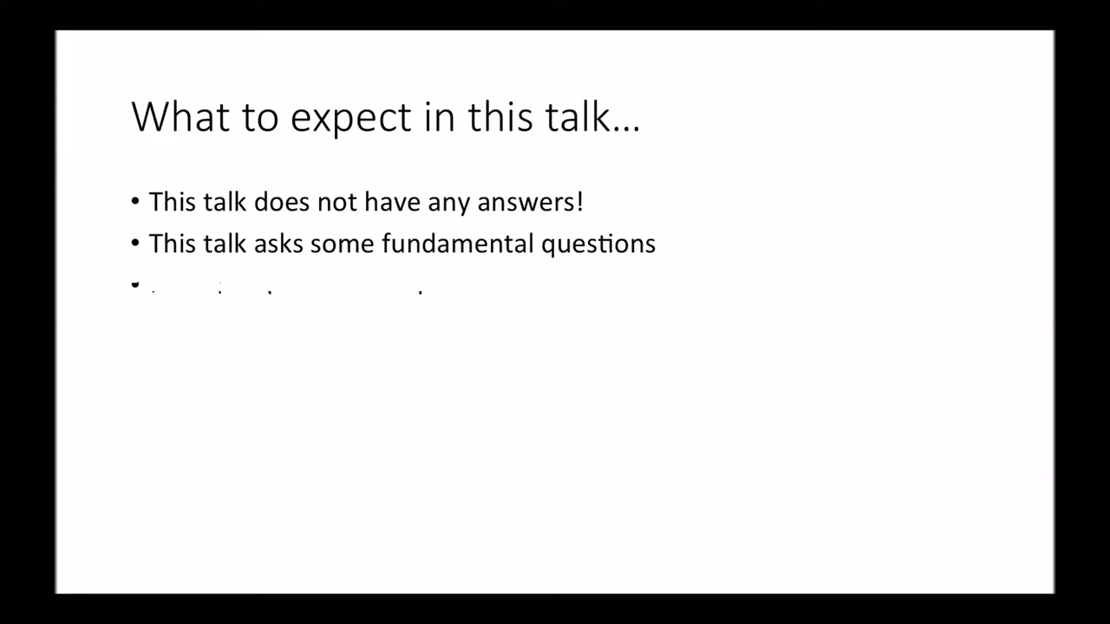
Move through the ice-breaker ('Antivirus is totally worthless') to the three-bullet 'Let's define a bug' slide
key("right")
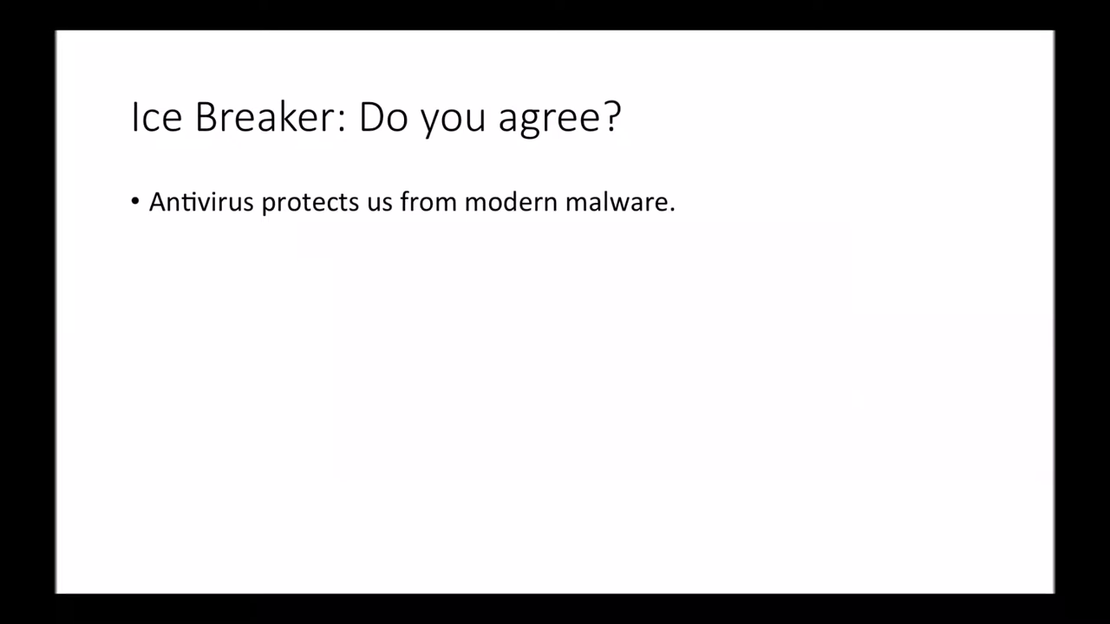
type("Antivirus protects us from today's threats.")
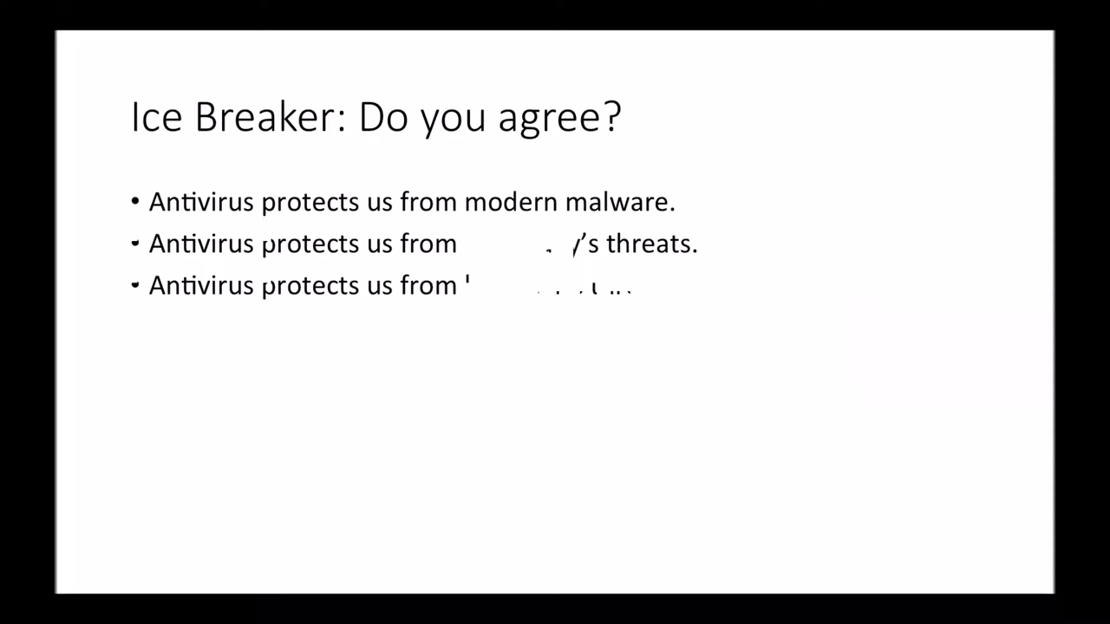
key("right")
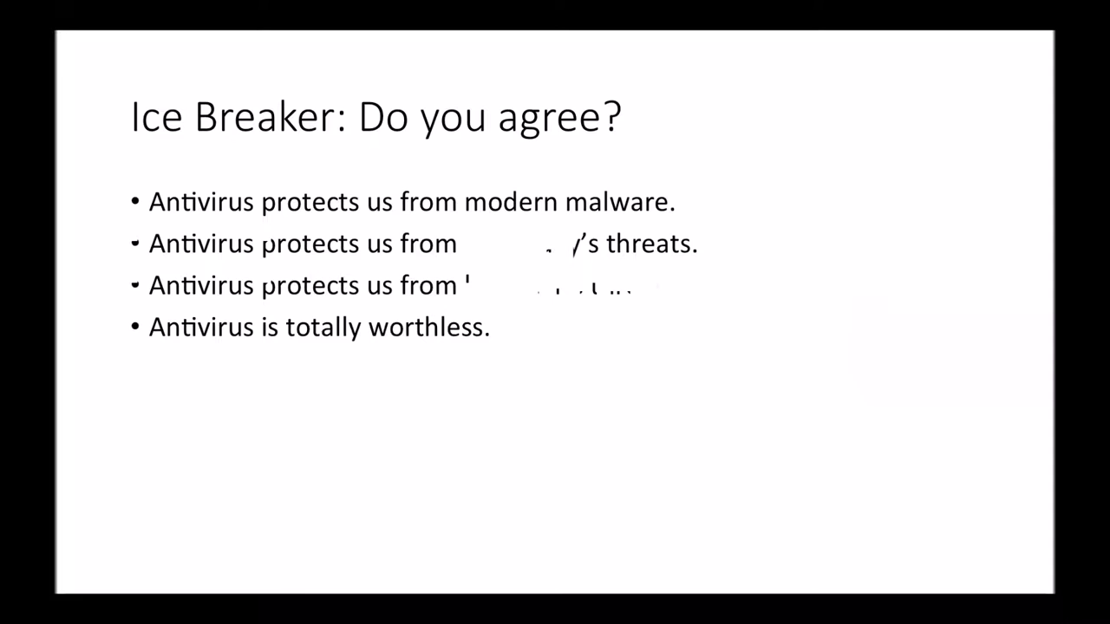
key("Right")
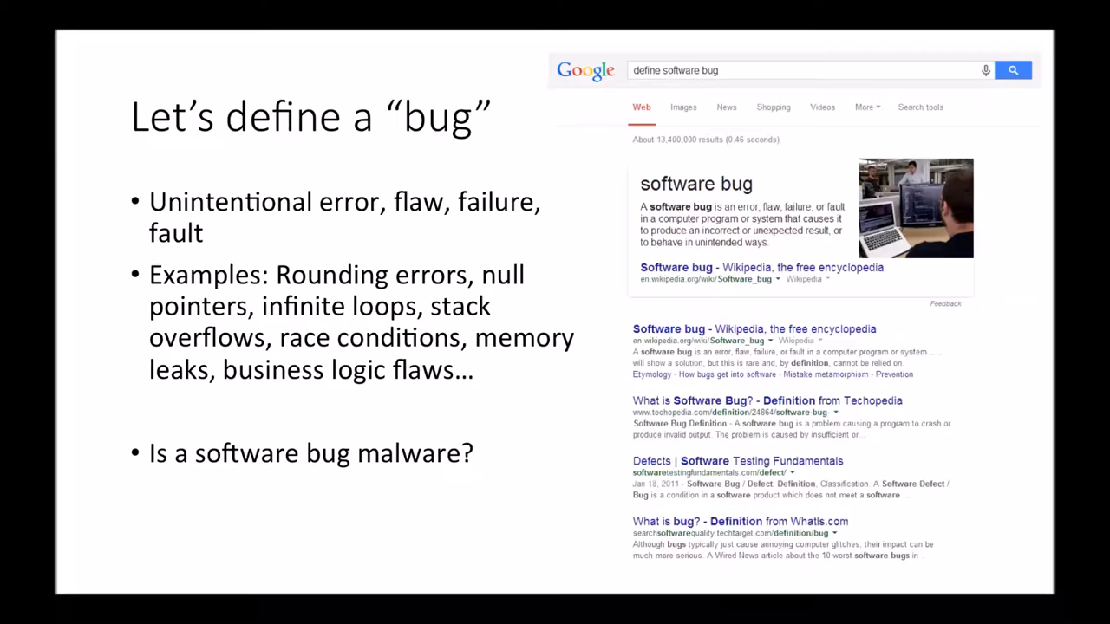
Show the 'A bug or malware?' slide with Linux kernel code and both explanatory notes
key("right")
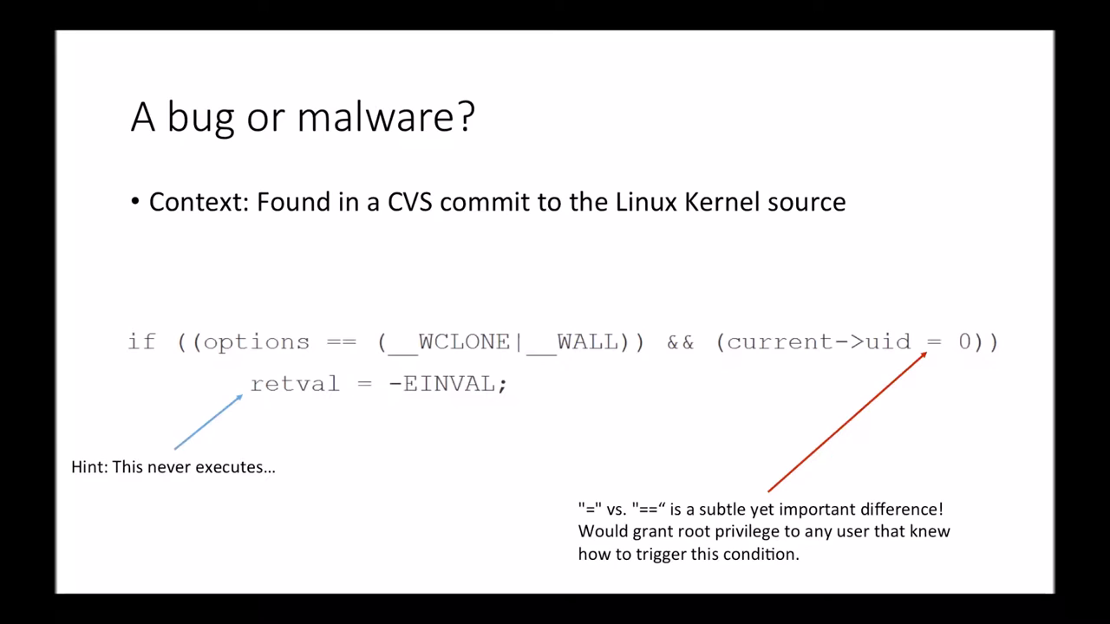
Show the 'Malware: Linux Backdoor Attempt (2003)' slide with its source link
key("Right")
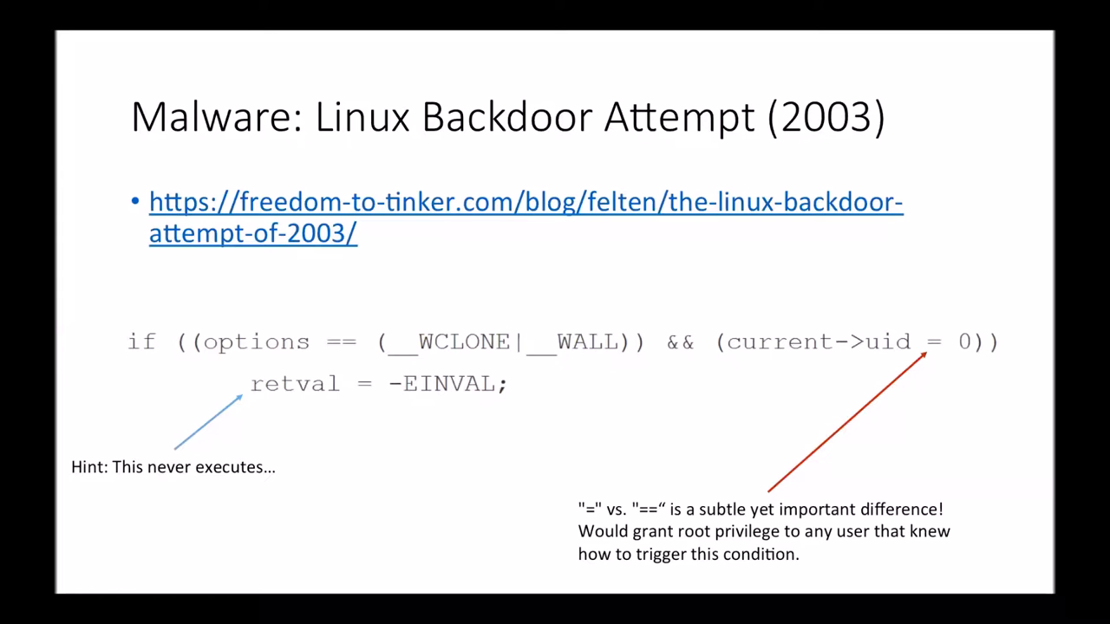
Show the 'Bug?: Apple SSL CVE-2014-1266' slide with code diff and automated-tools bullet
key("Right")
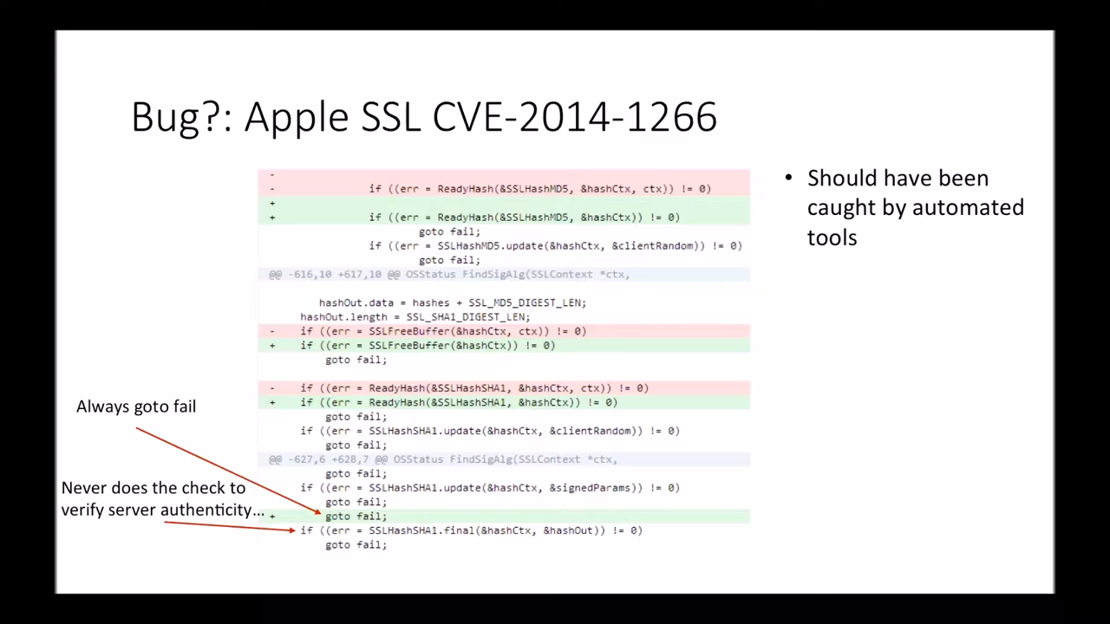
Reveal 'Survived almost a year', then advance to the OpenSSL heartbeat code slide
key("right")
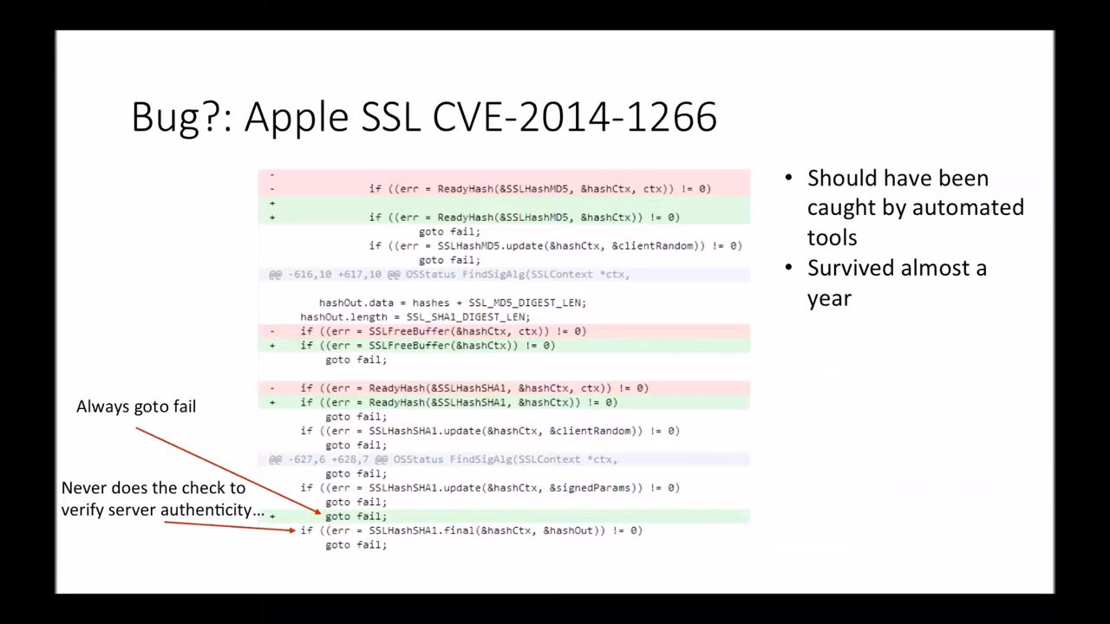
key("Right")
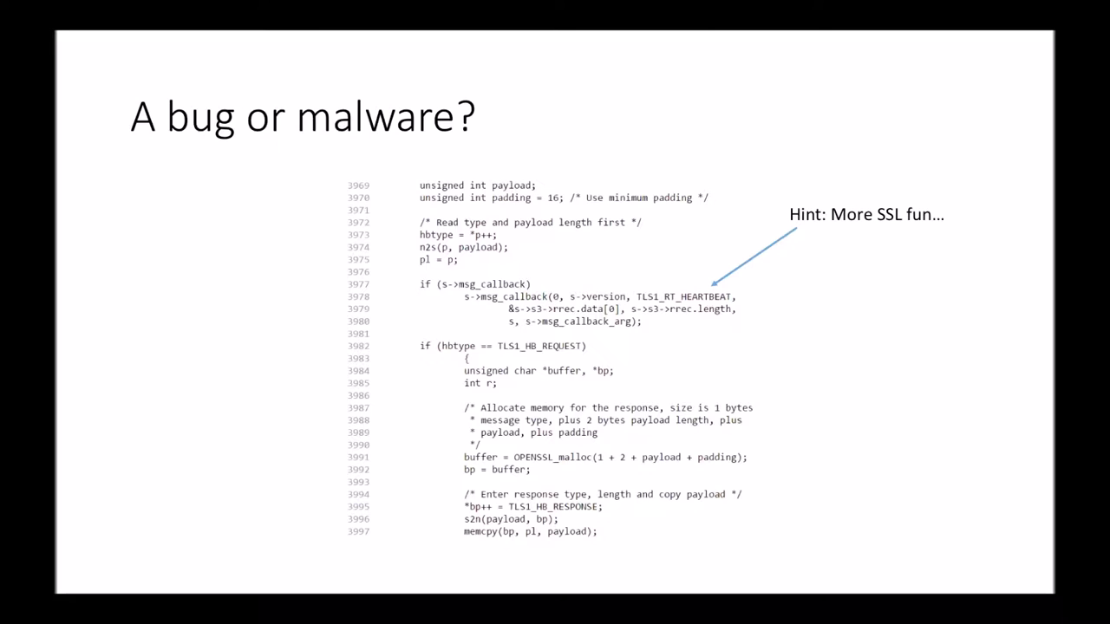
Show the Heartbleed slide, then its bleeding-heart logo and Schneier 'catastrophic' quote
key("Right")
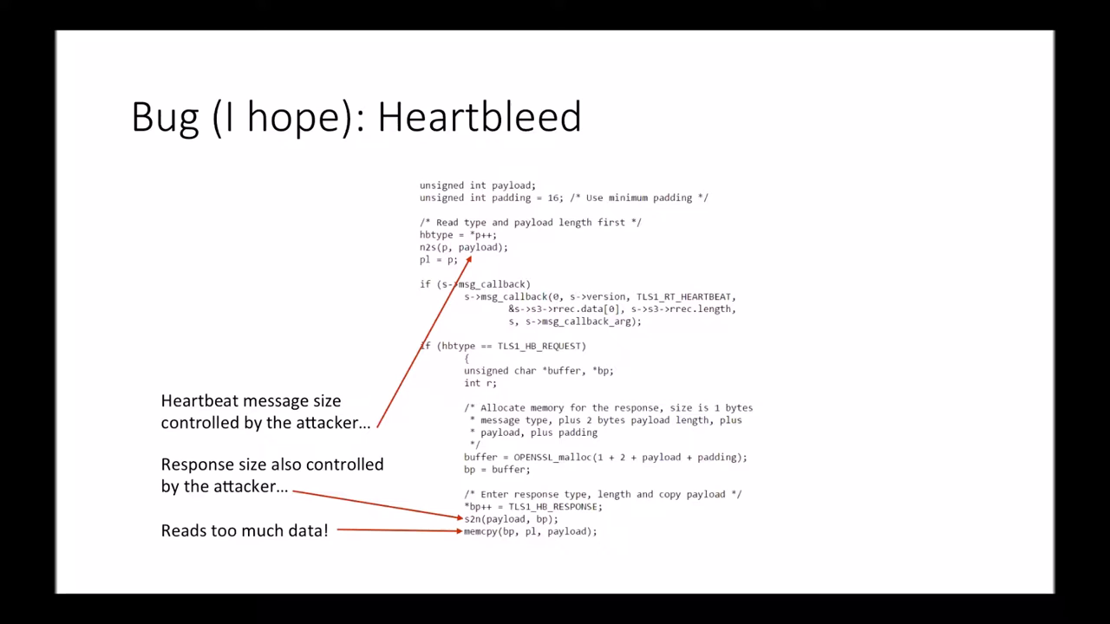
key("right")
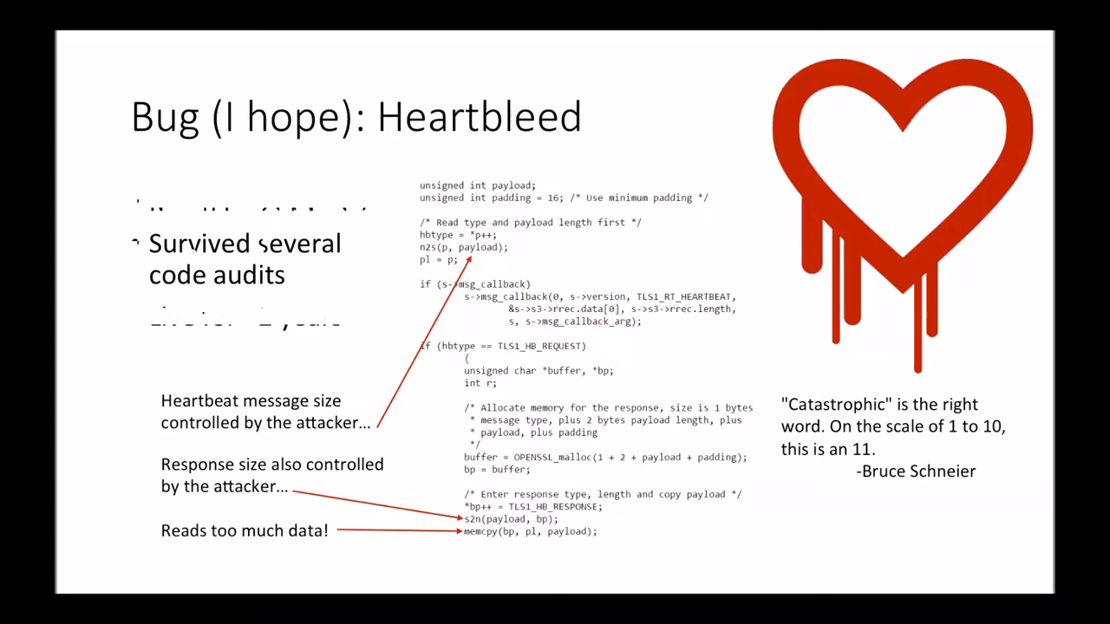
Reveal the remaining Heartbleed bullets and advance to the Bash shell-variable code slide
key("right")
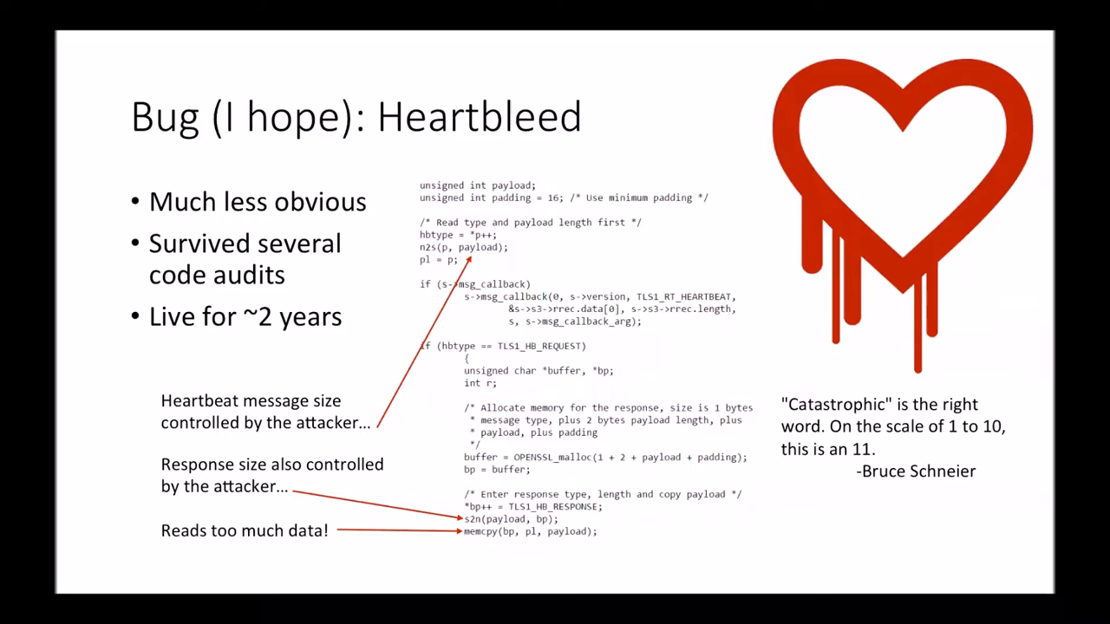
key("right")
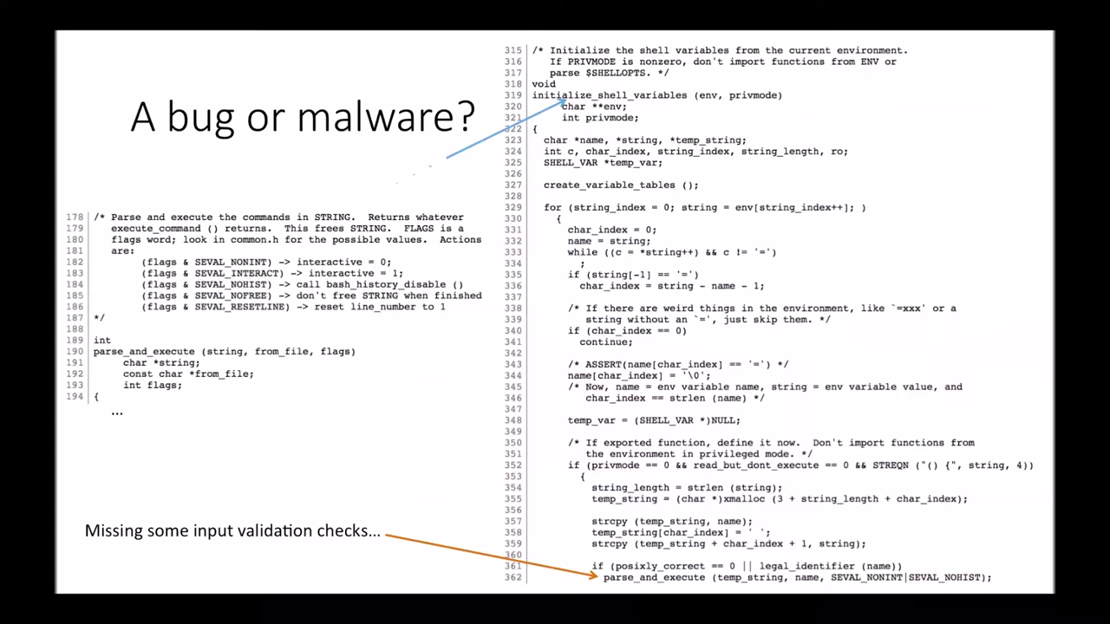
Reveal the hint and fix's new defines, then show the Shellshock CVE-2014-6271/7169 slide
key("right")
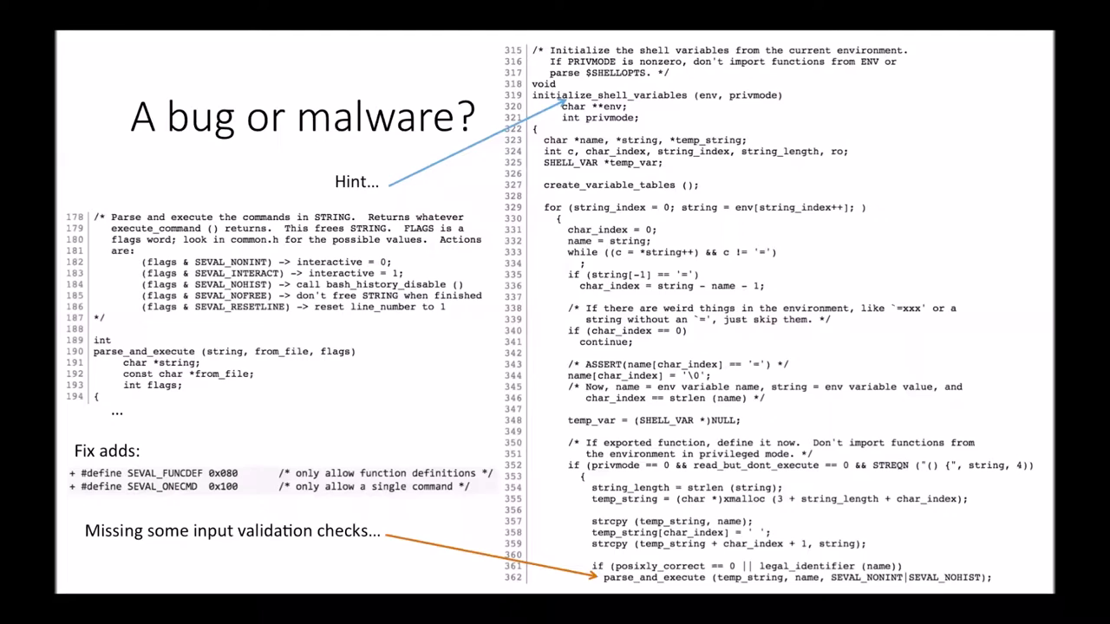
key("right")
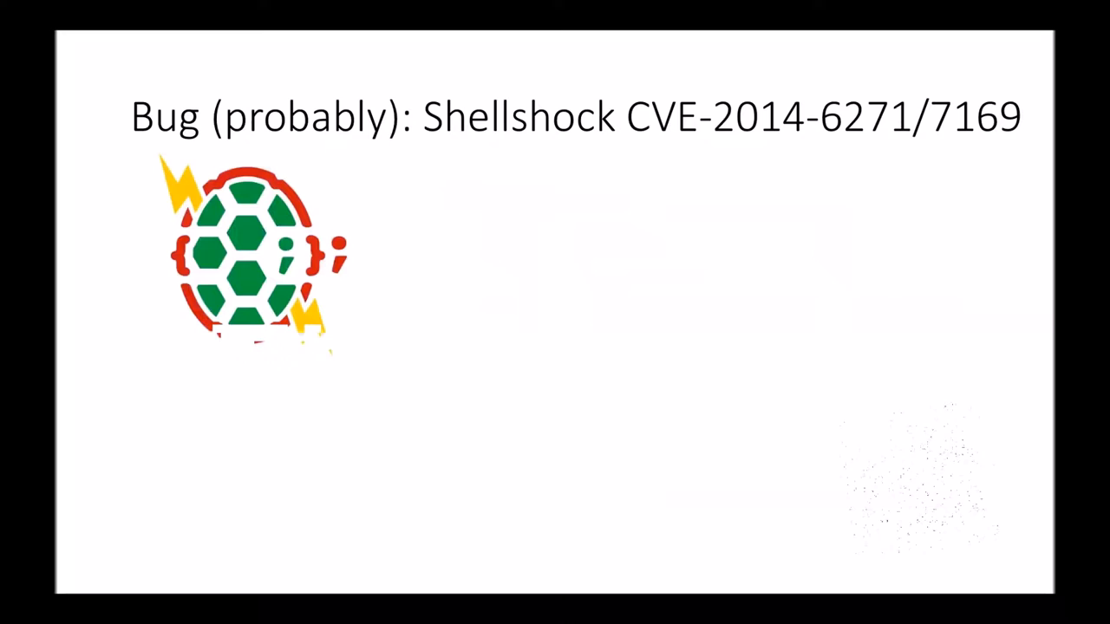
Show the 'A bug or malware?' slide comparing the class A and class B definitions
key("right")
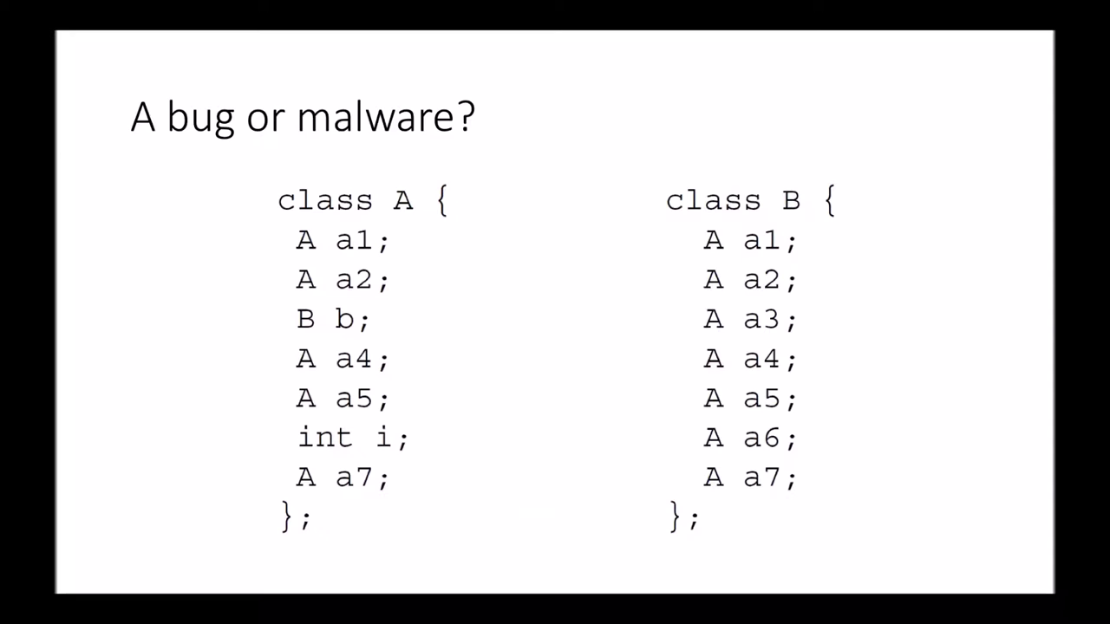
Advance to the 'So what's your point?' slide on catastrophic bugs and malware
key("Right")
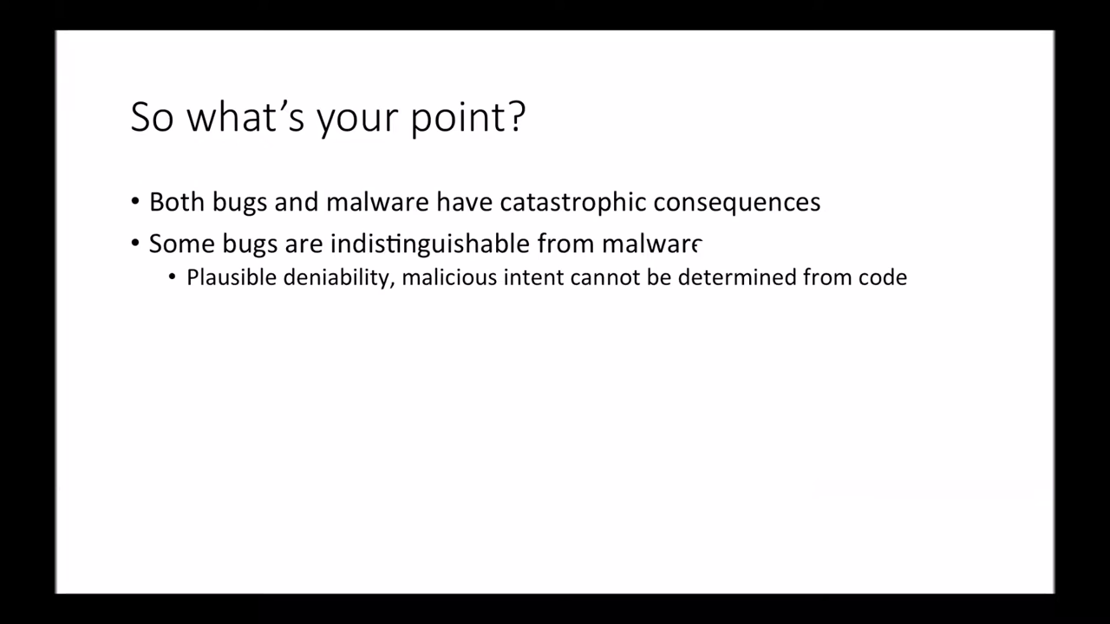
Reveal the remaining summary bullets and Venn diagram, then move to 'So what can we do about it?'
key("right")
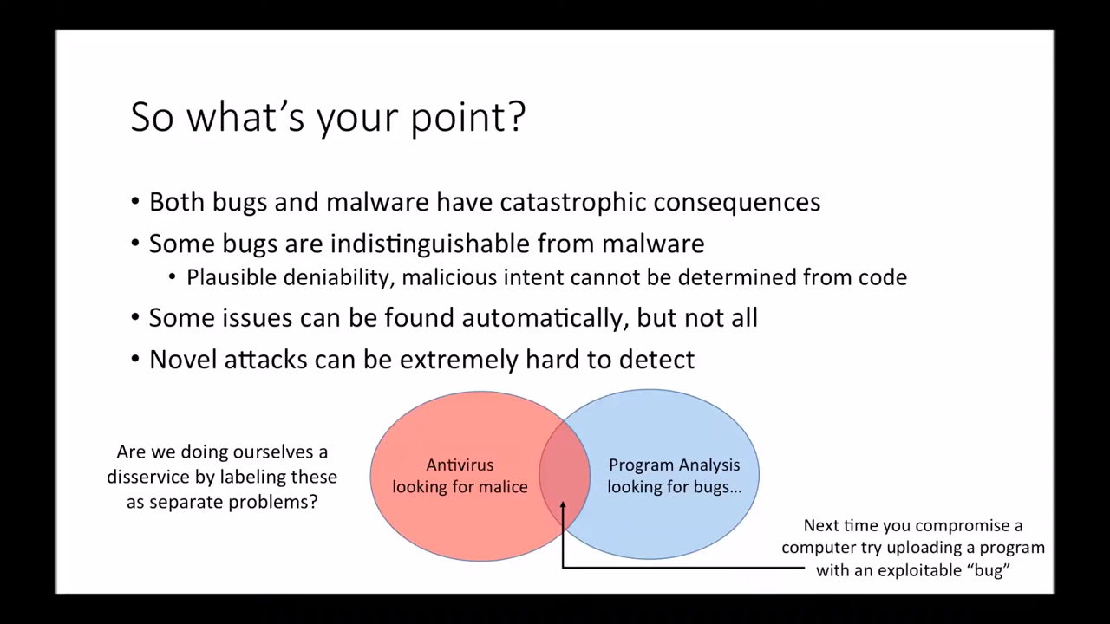
key("right")
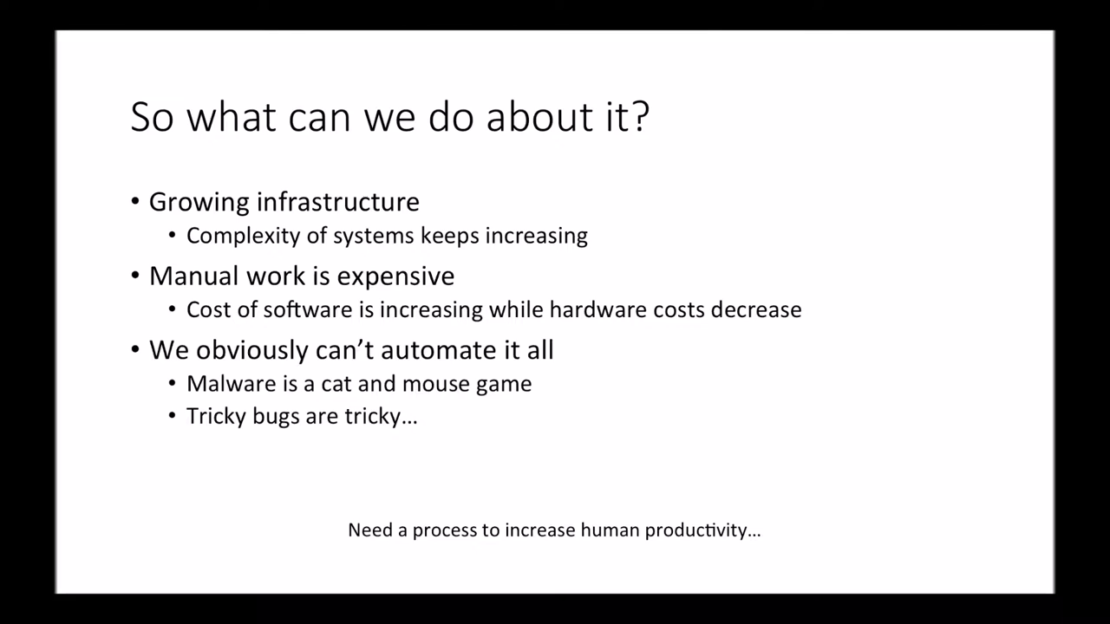
Advance to the 'OODA and You' slide with the Schneier quote and OODA cycle
key("Right")
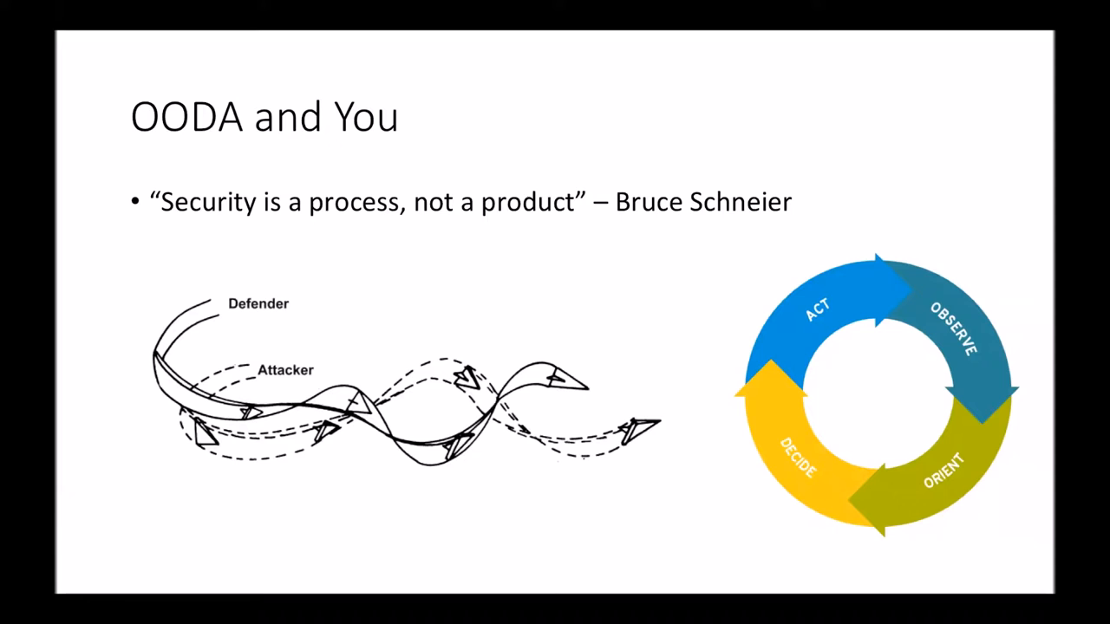
Advance to the second 'OODA and You' slide with nested You/Opponent cycles
key("Right")
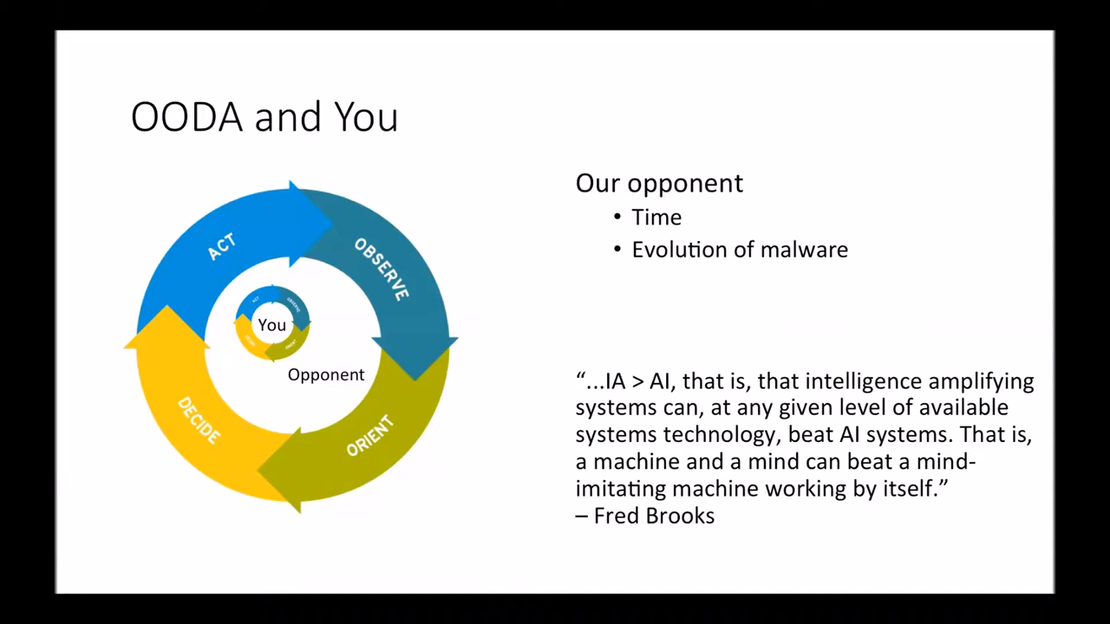
Show the Atlas graph slide, then the Atlas analyst workflow diagram
key("Right")
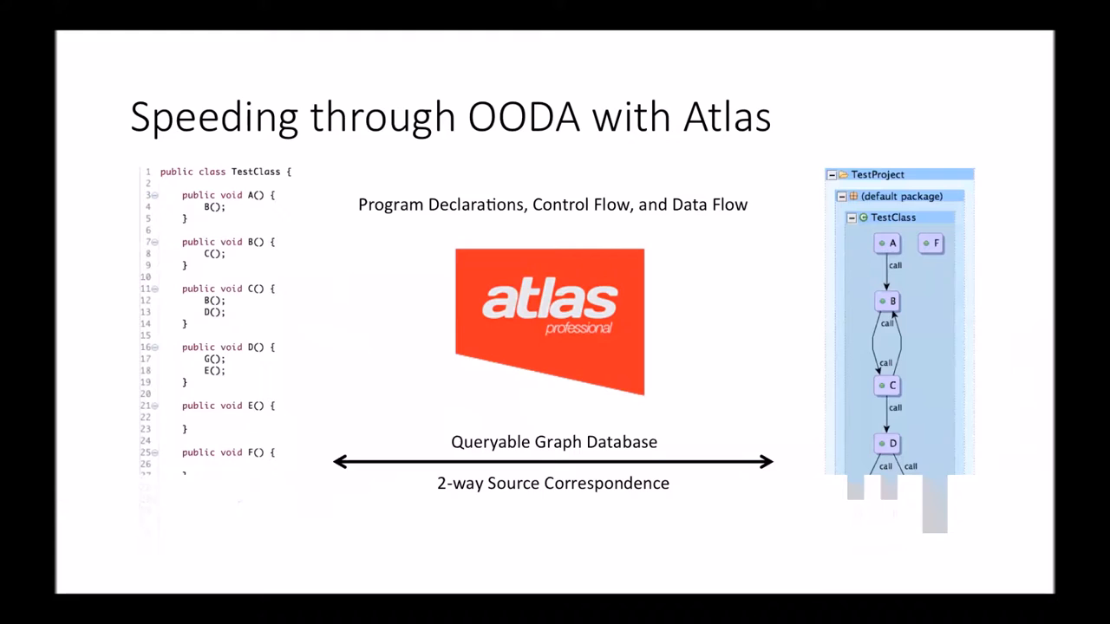
key("right")
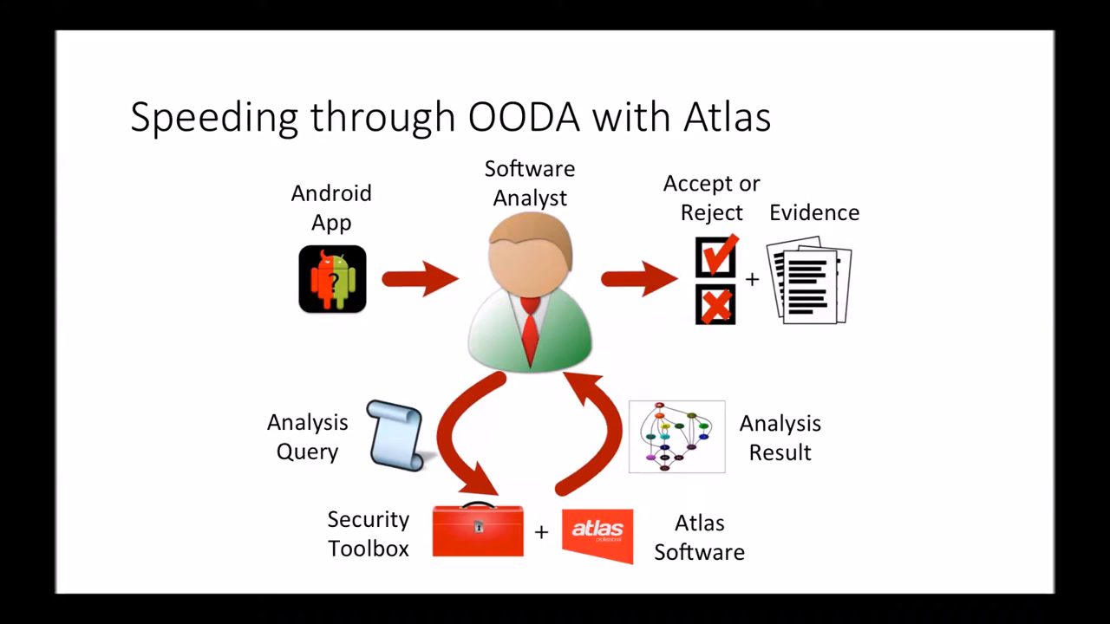
Skip past 'What about binaries?' to the 'SpellWrecker' slide
key("right")
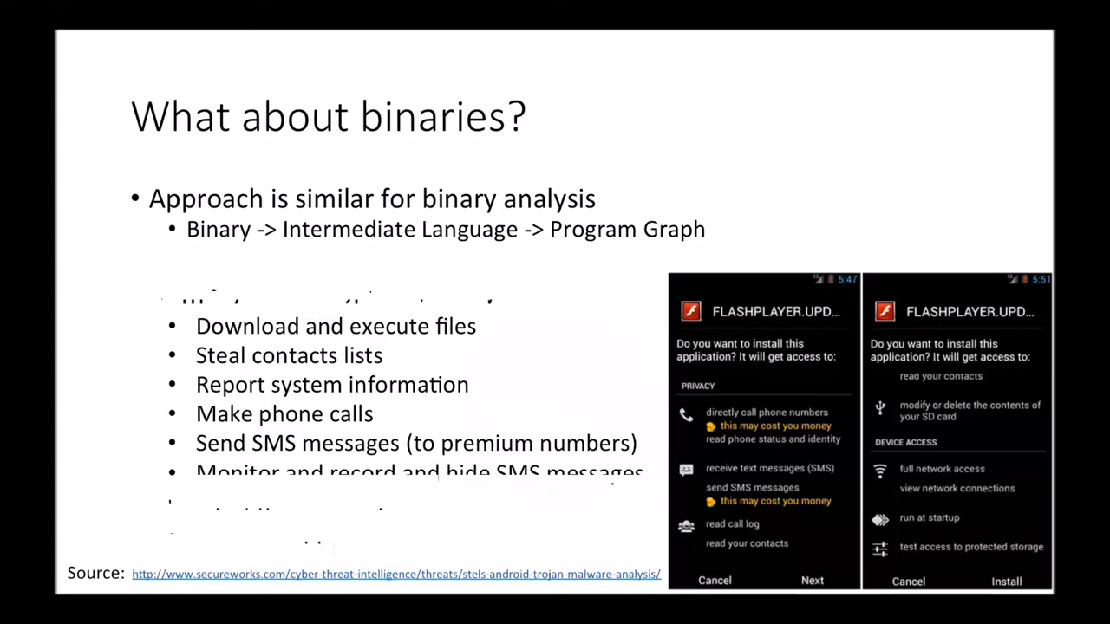
key("Right")
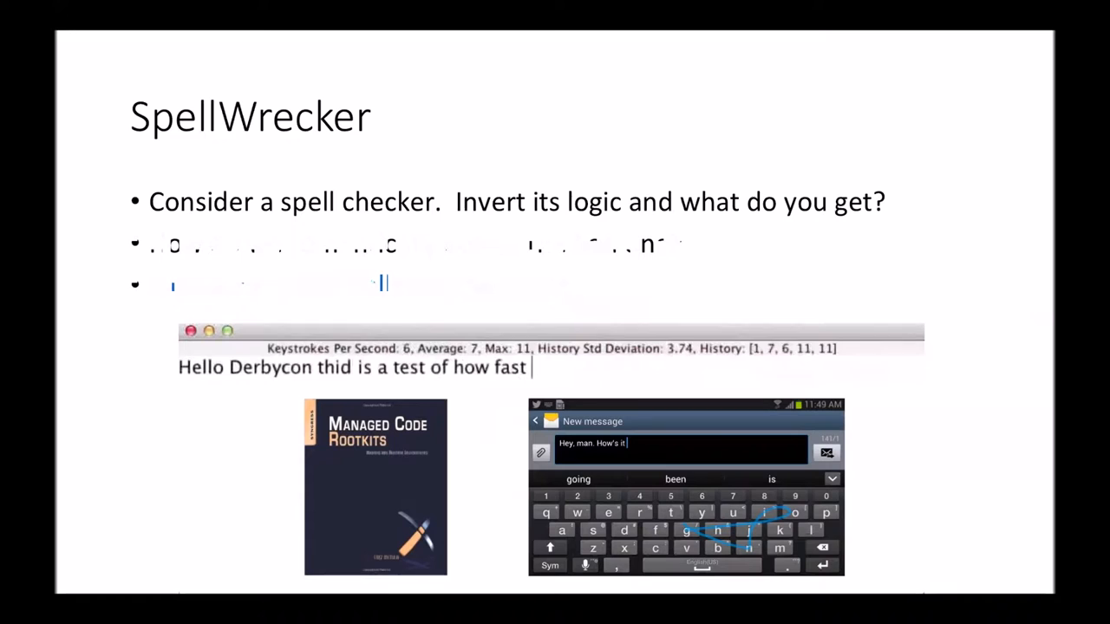
Let the SpellWrecker demo garble the typed sentence, then advance to 'Hypothetical Malware'
type("I can gype anc how mamy sprlling drrors ghis thinh maked.")
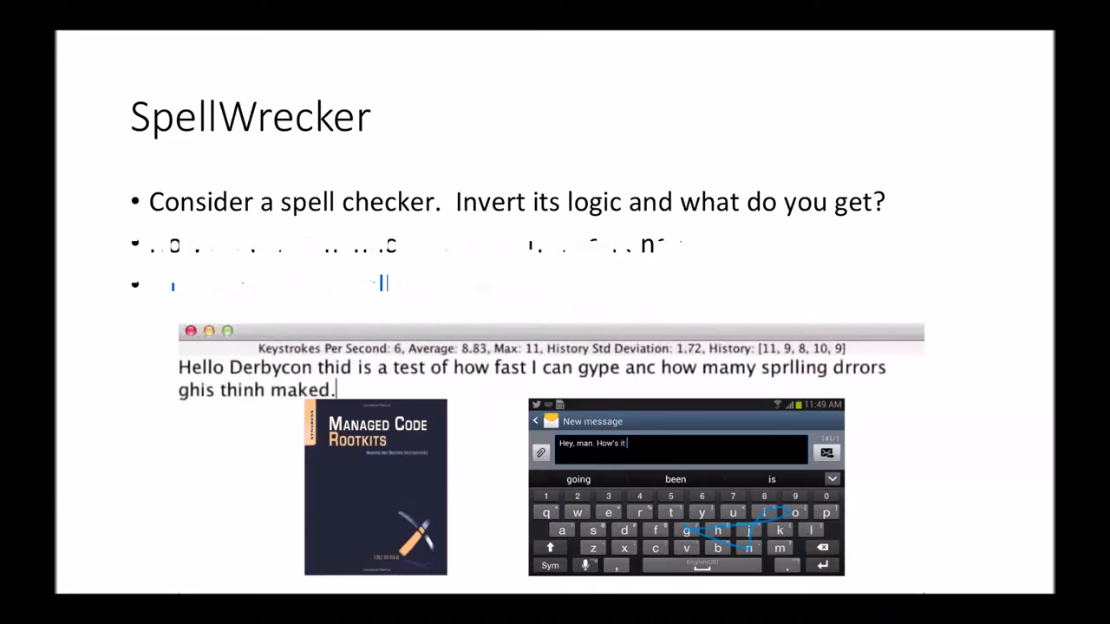
key("Right")
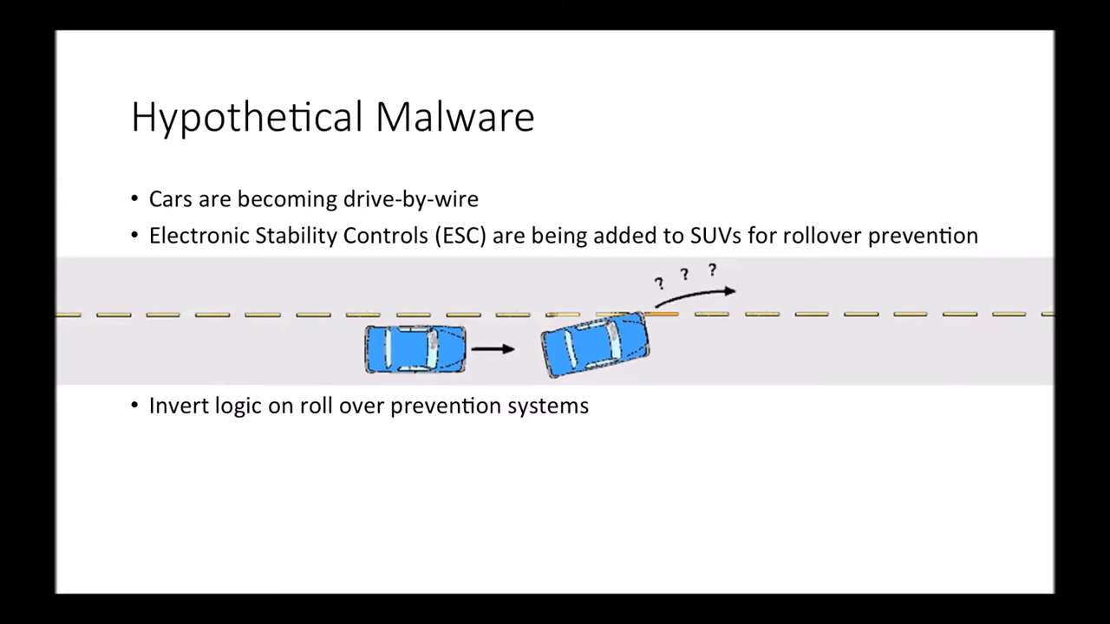
key("Right")
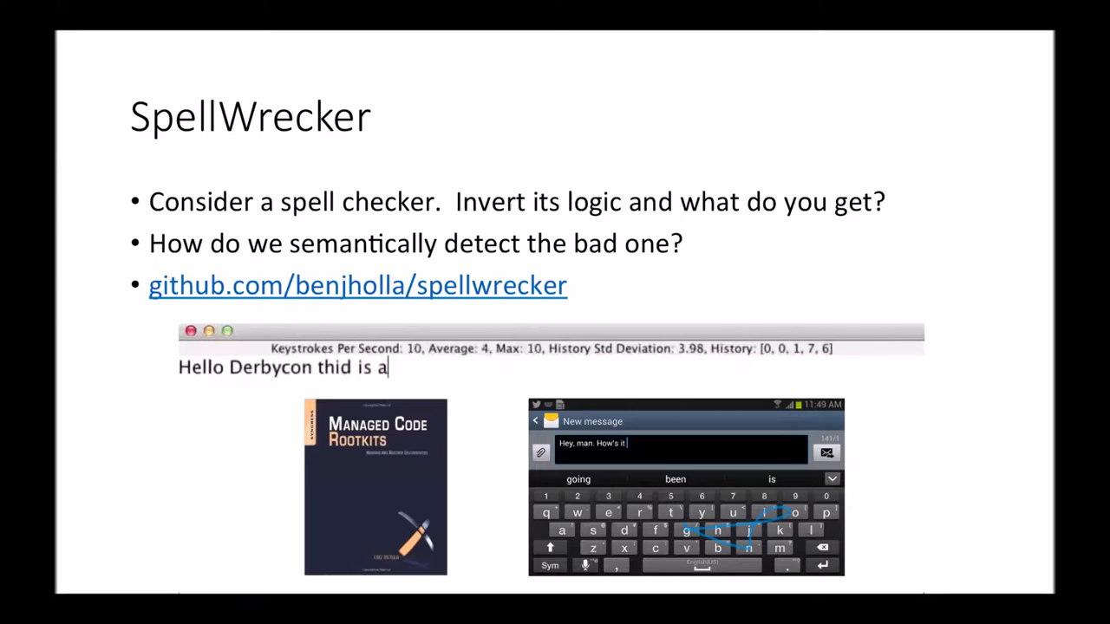
type("test of how fast I can gype anc how mamy sprlling drrors")
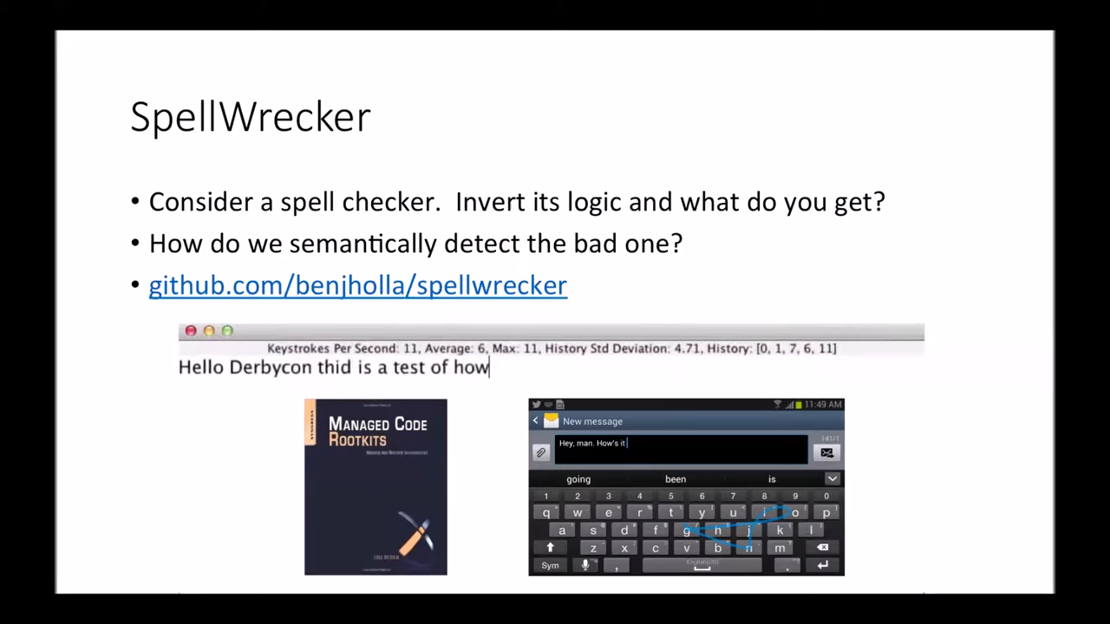
type("fast I can gype anc how mamy sprlling drrors ghis thinh")
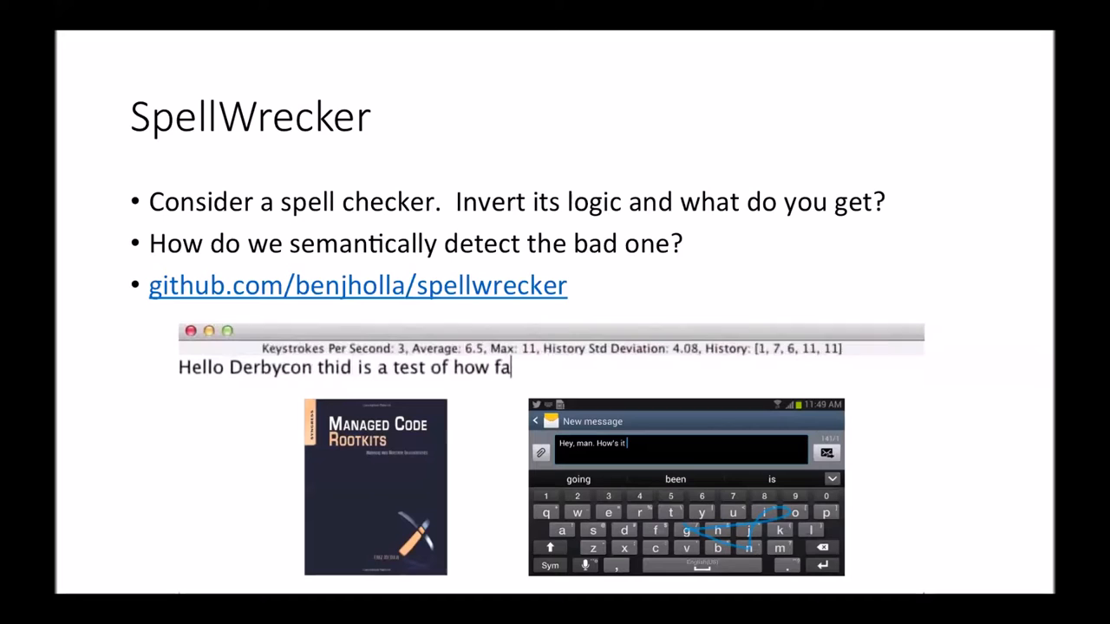
type("st I can gype anc how mamy sprlling drrors ghis thinh maked")
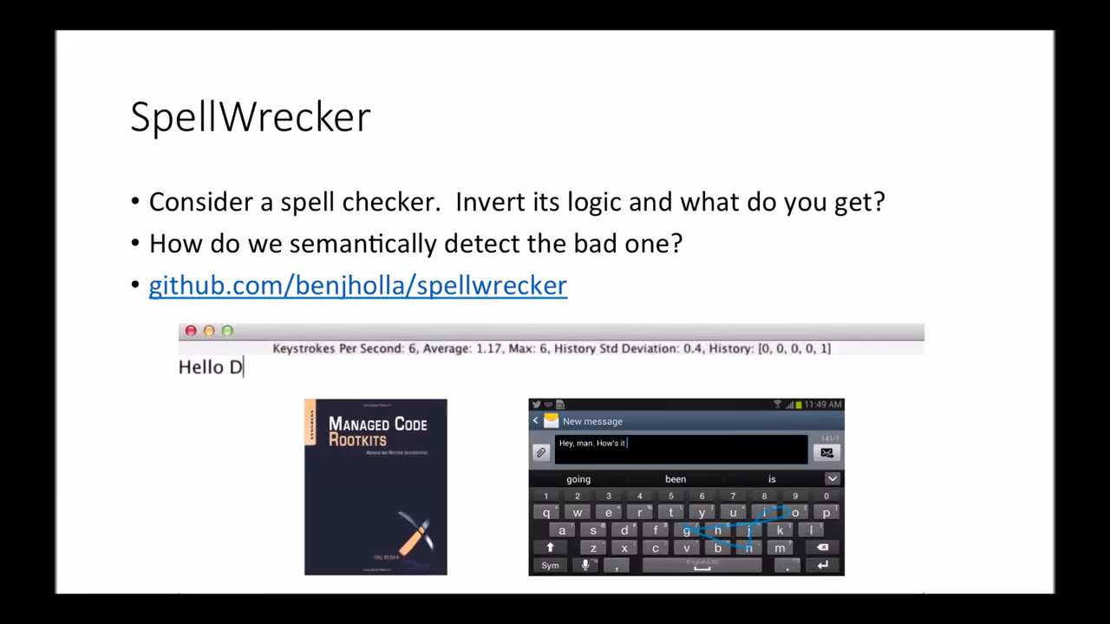
type("erbycon thid is a test of how fast I can gype anc how")
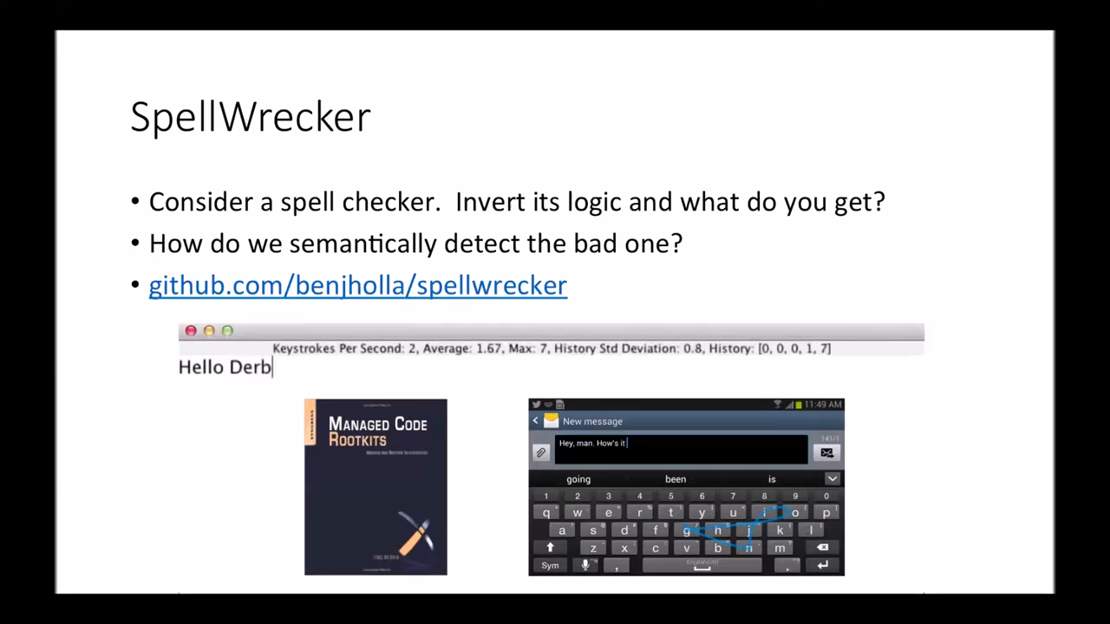
type("ycon thid is a test of how fast I can gype anc how mamy")
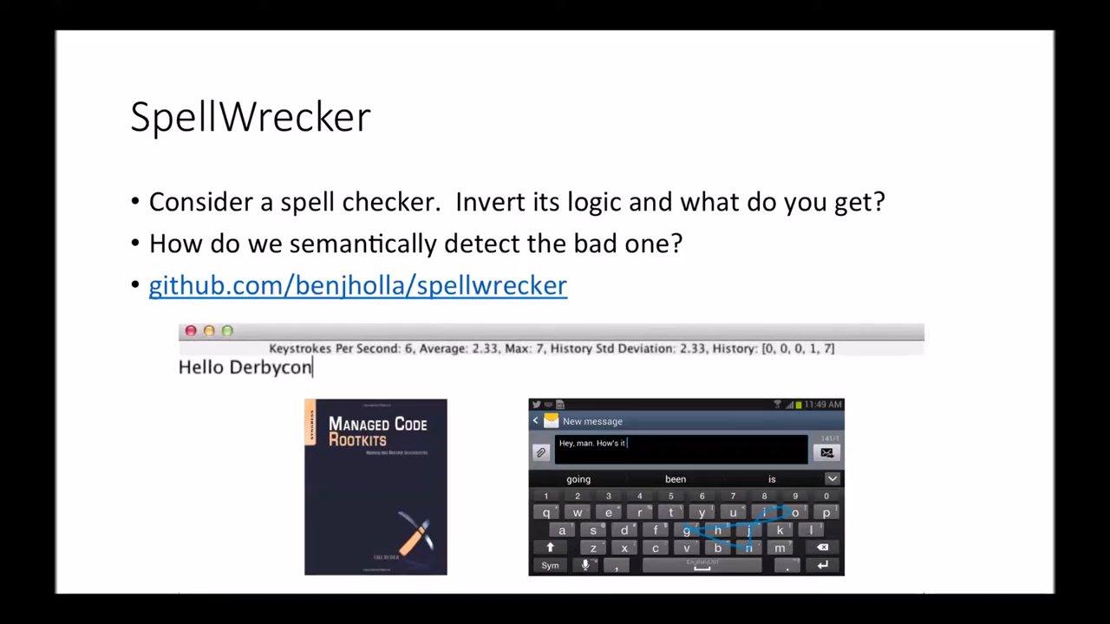
type("thid is a test of how fast I can gype anc how mamy sprlling drrors ghis")
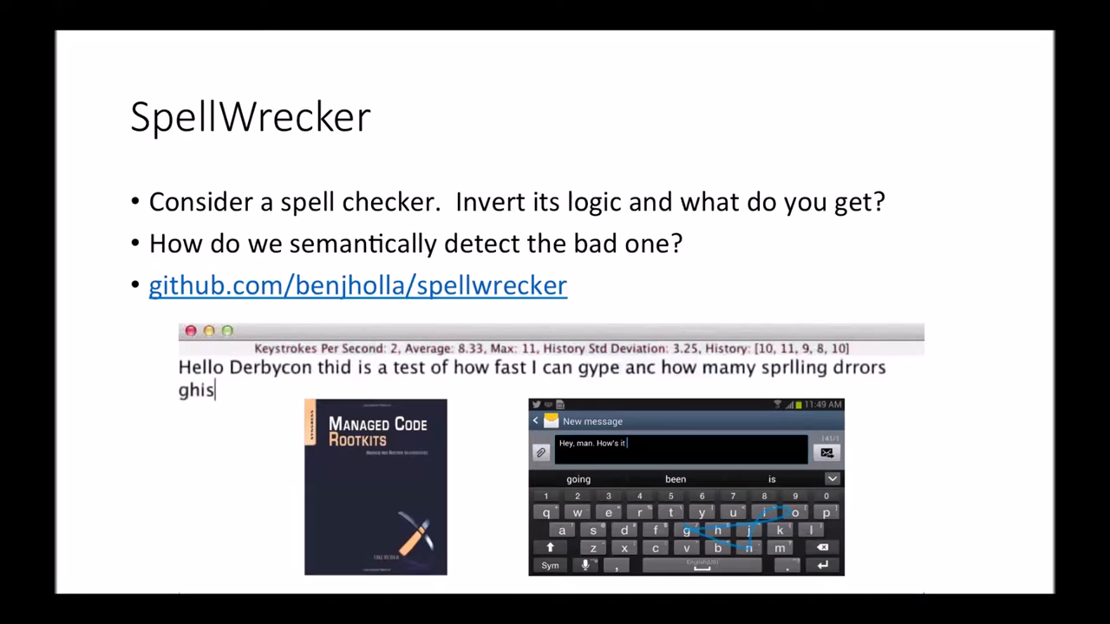
Exit the slide show to the Eclipse window showing Java editor font settings
key("Right")
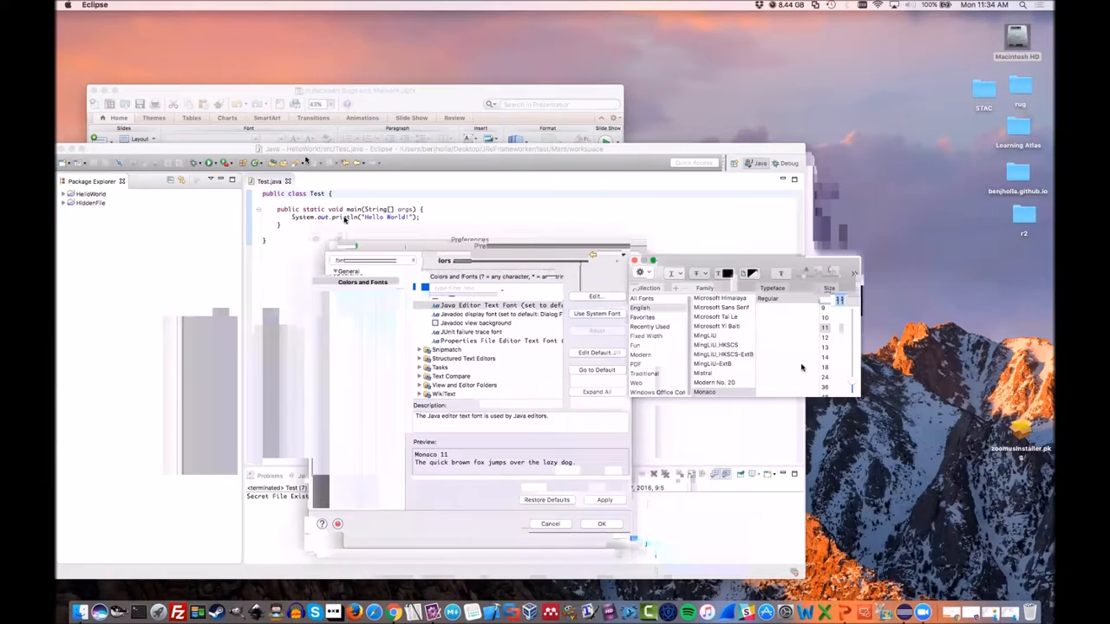
Close Eclipse Preferences and resume the slide show on the 'What happened?' slide
left_click(550, 523)
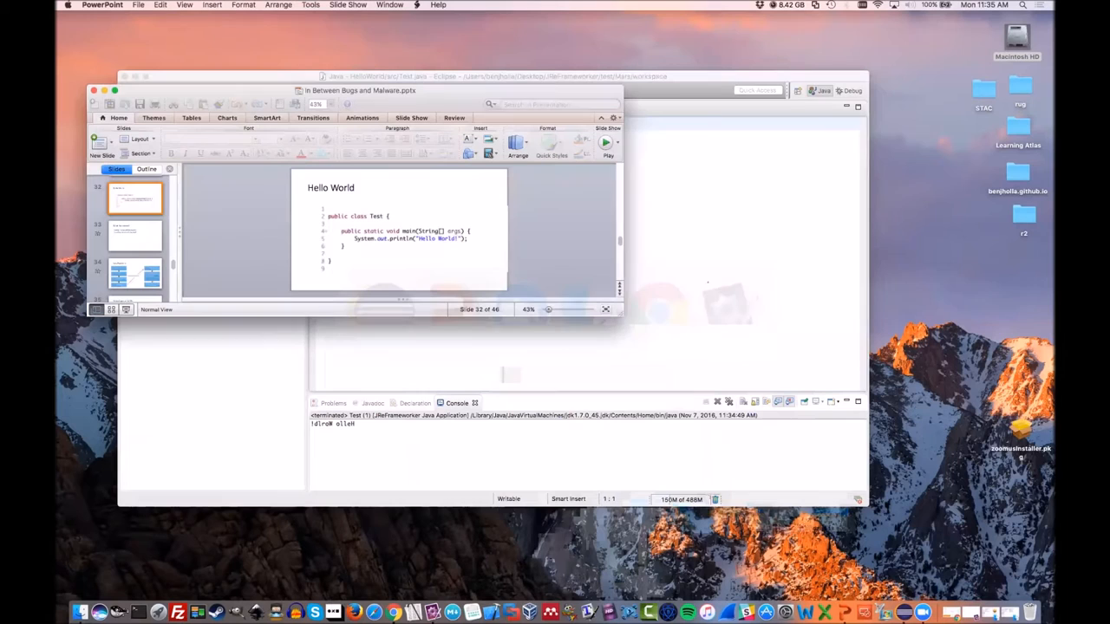
left_click(605, 142)
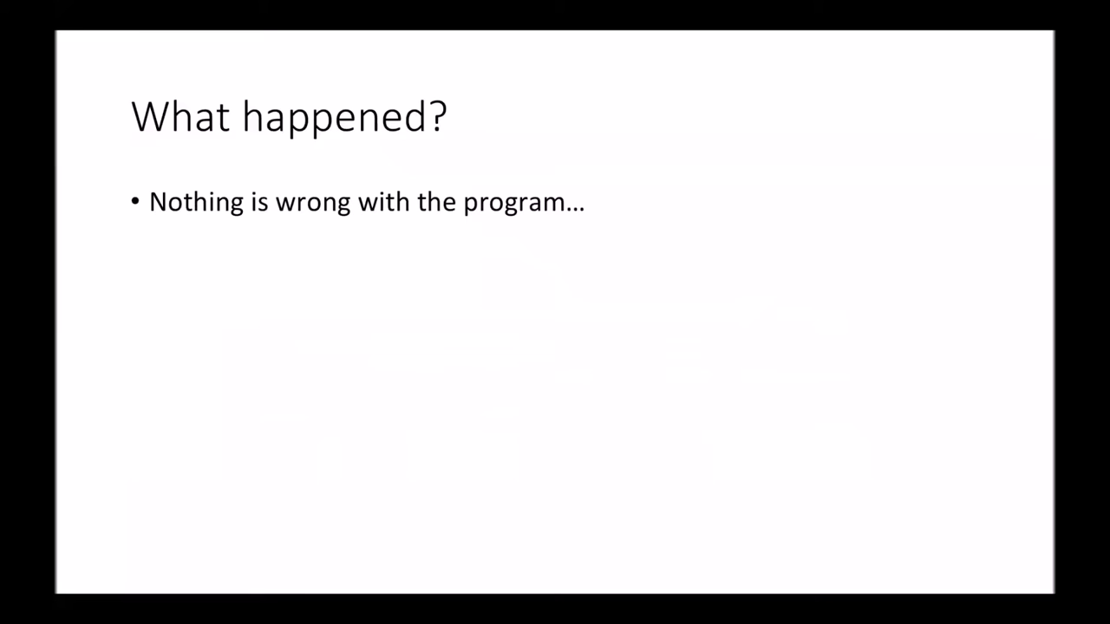
Advance to the 'Java Runtime' slide showing the Evil Runtime Libraries layer
key("right")
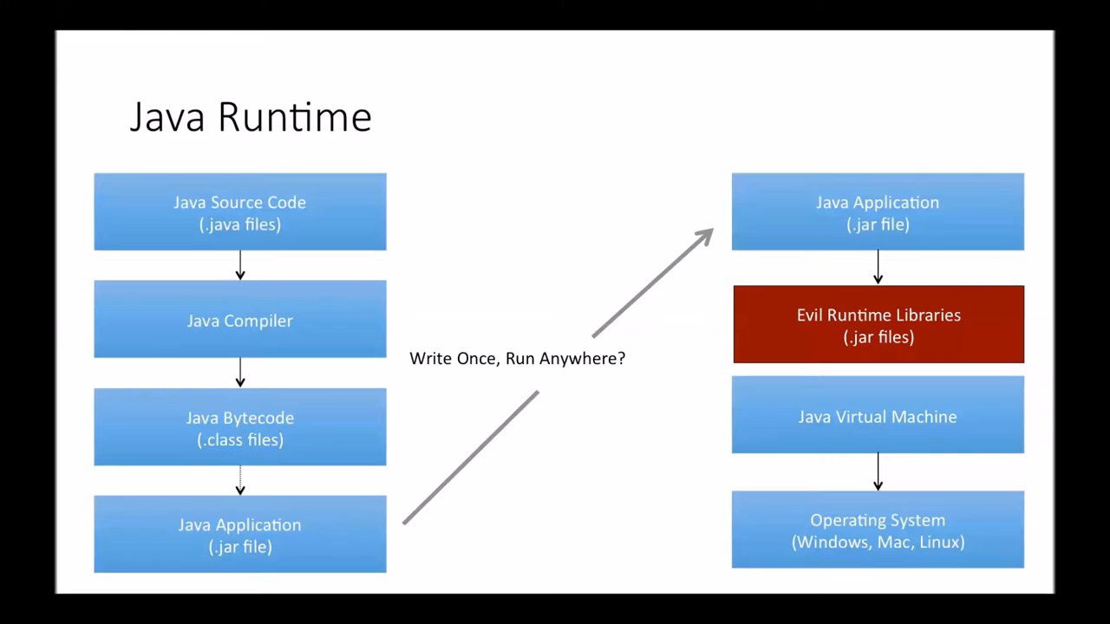
Advance from the Java Runtime diagram to the 'Advantages of MCRs' slide
key("Right")
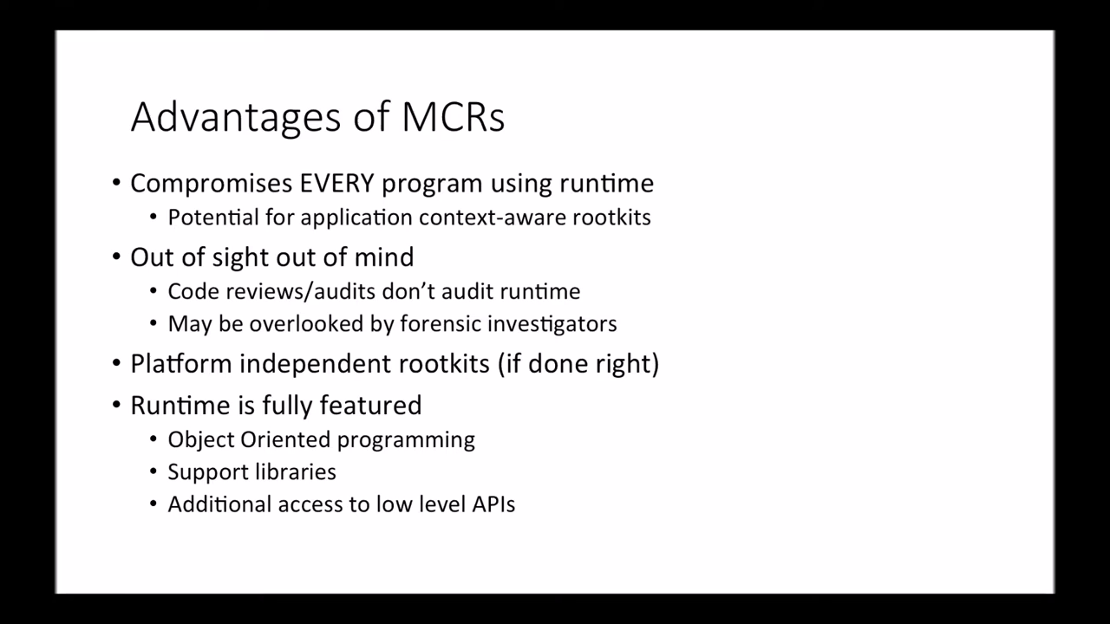
Advance to the 'Modifying the Runtime' slide with the bytecode image
key("Right")
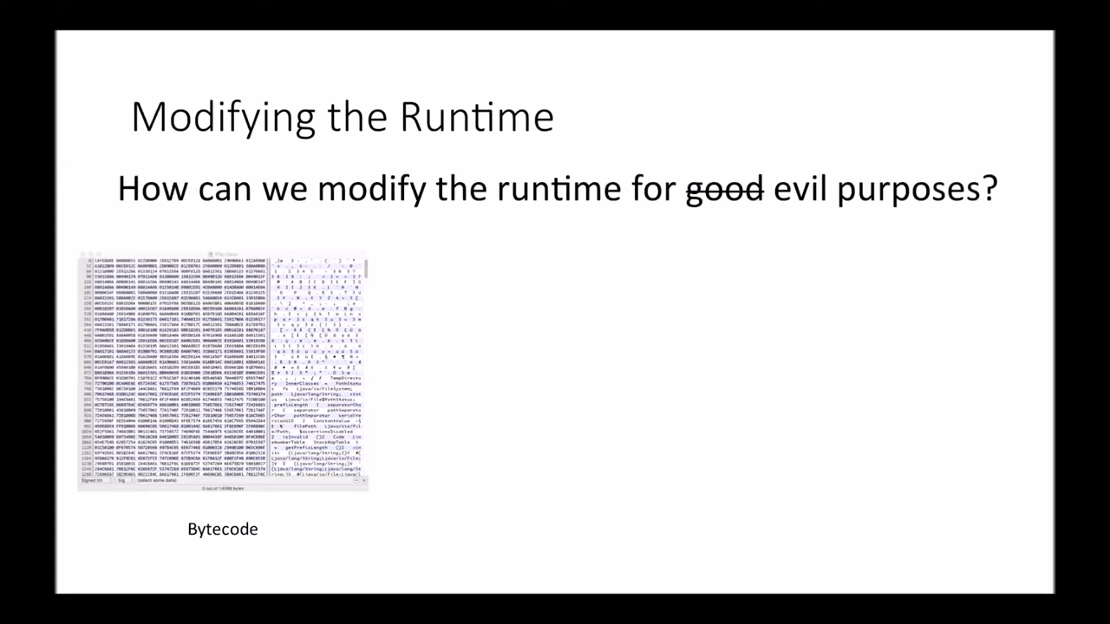
Reveal the bytecode, intermediate representation and decompiled source verdicts, then reach the JReFrameworker slide
key("right")
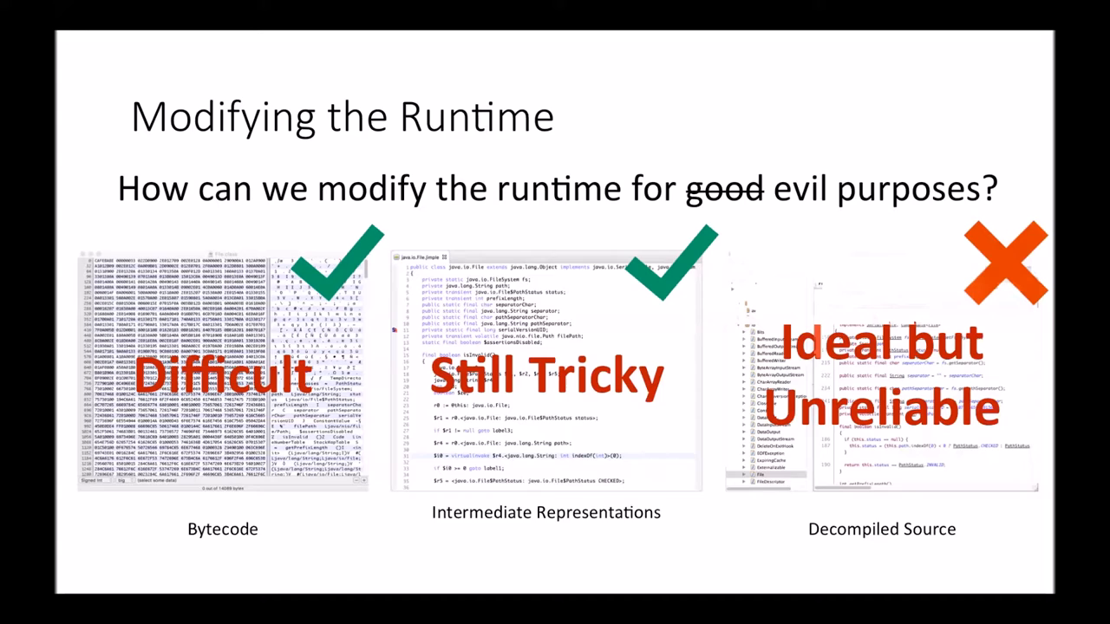
key("right")
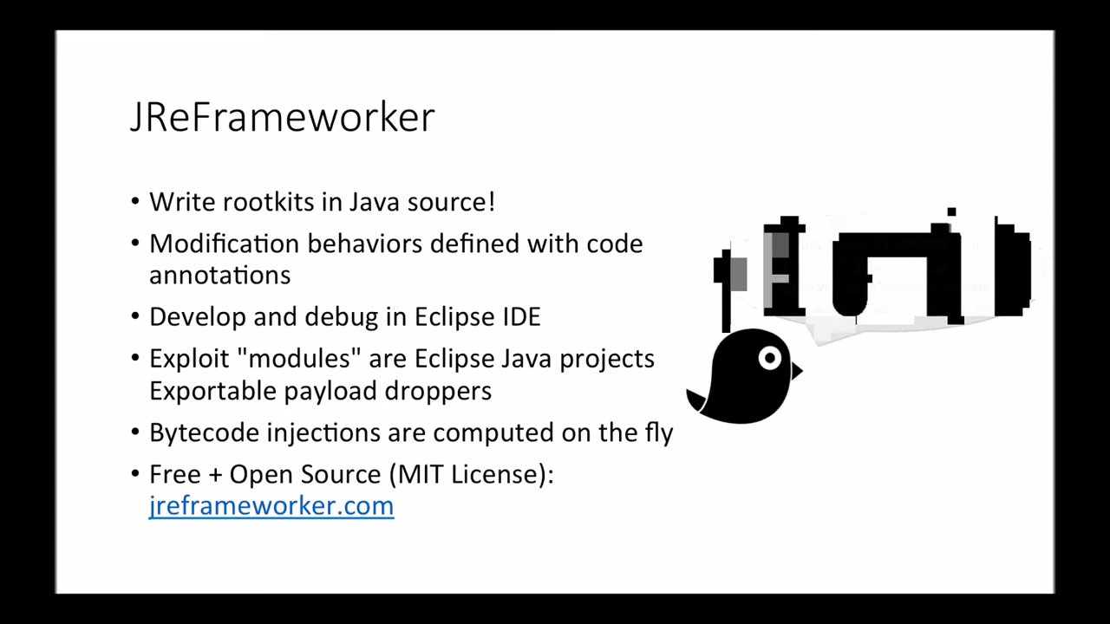
Leave the JReFrameworker slide to begin the HiddenFile demo
key("Right")
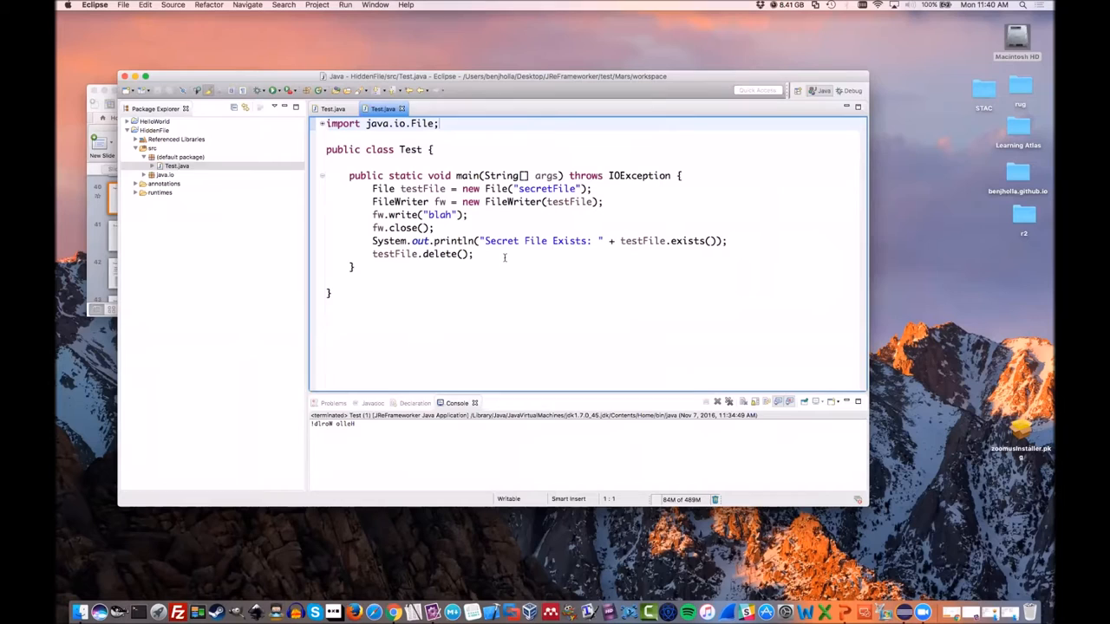
Focus the HiddenFile project's Test.java code in Eclipse
left_click(473, 254)
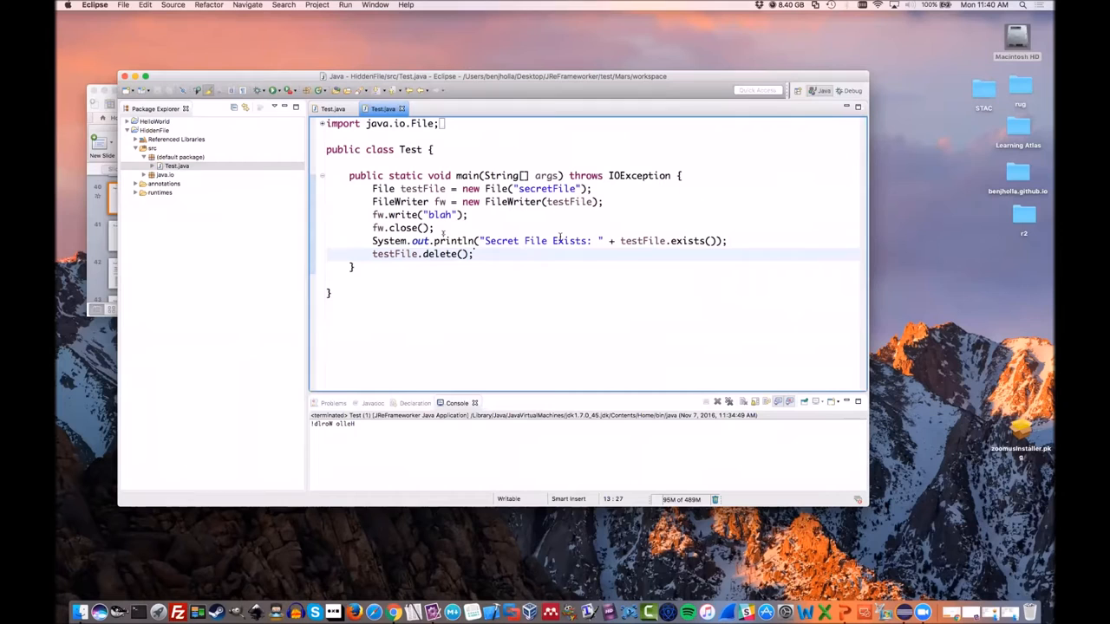
Run Test.java so the console prints 'Secret File Exists: true', then open HiddenFile.java
right_click(520, 253)
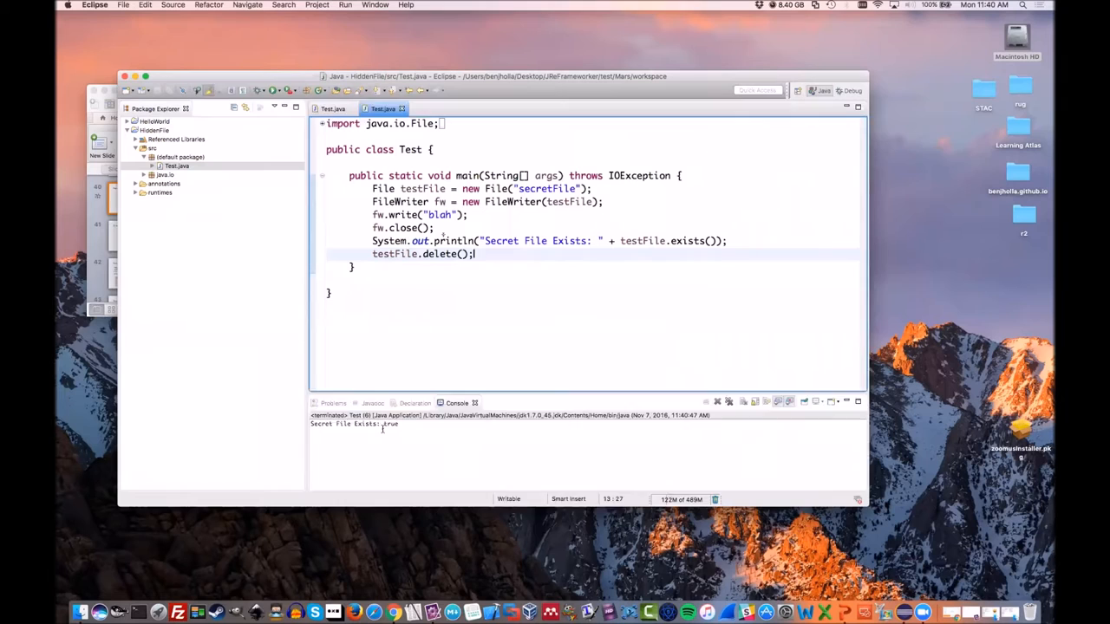
left_click(164, 174)
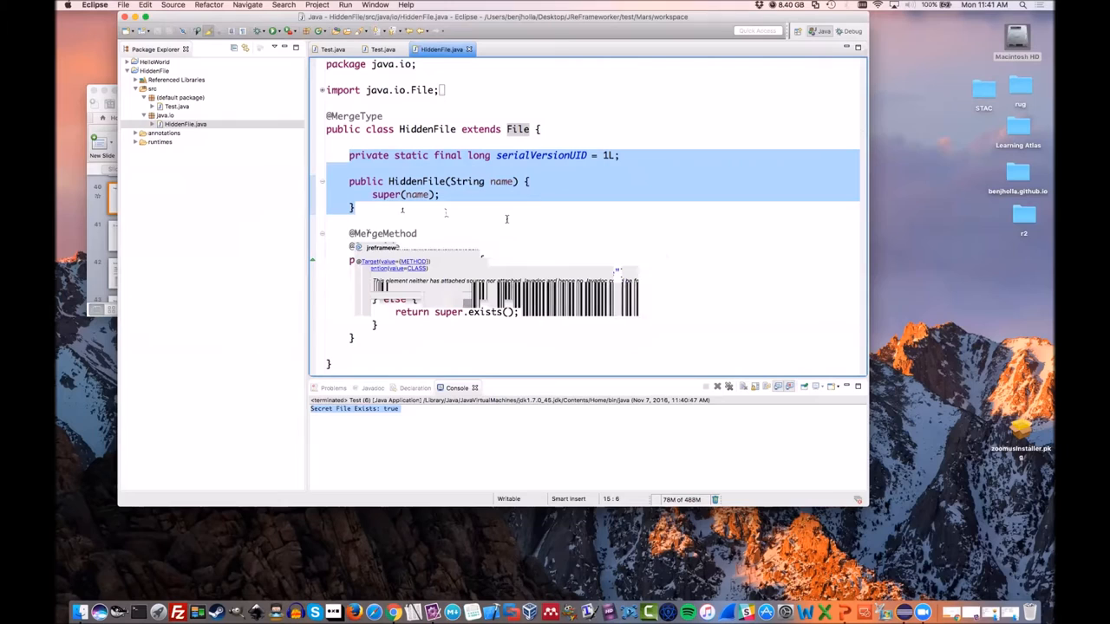
Make HiddenFile's exists() 'return false;' and rerun Test, printing 'Secret File Exists: false'
left_click(490, 238)
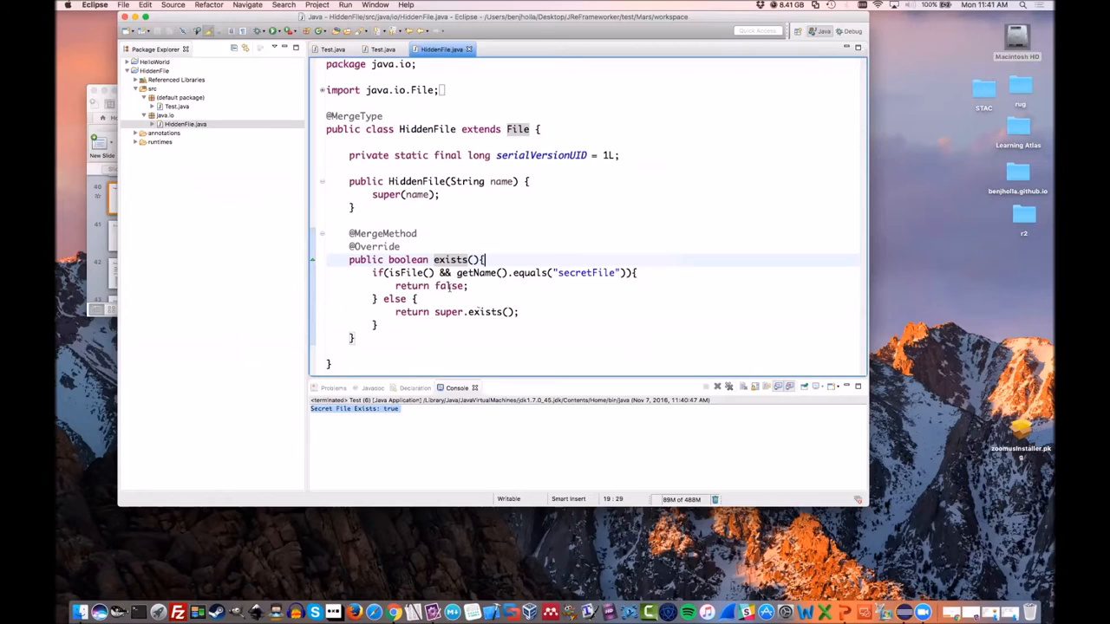
mouse_move(405, 273)
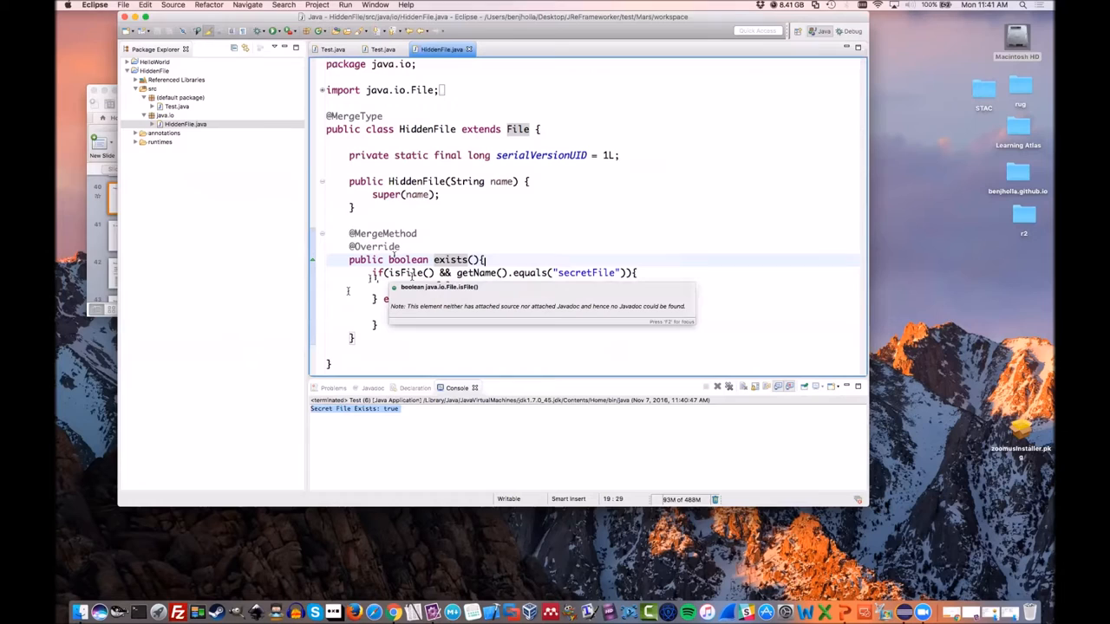
type("return false;")
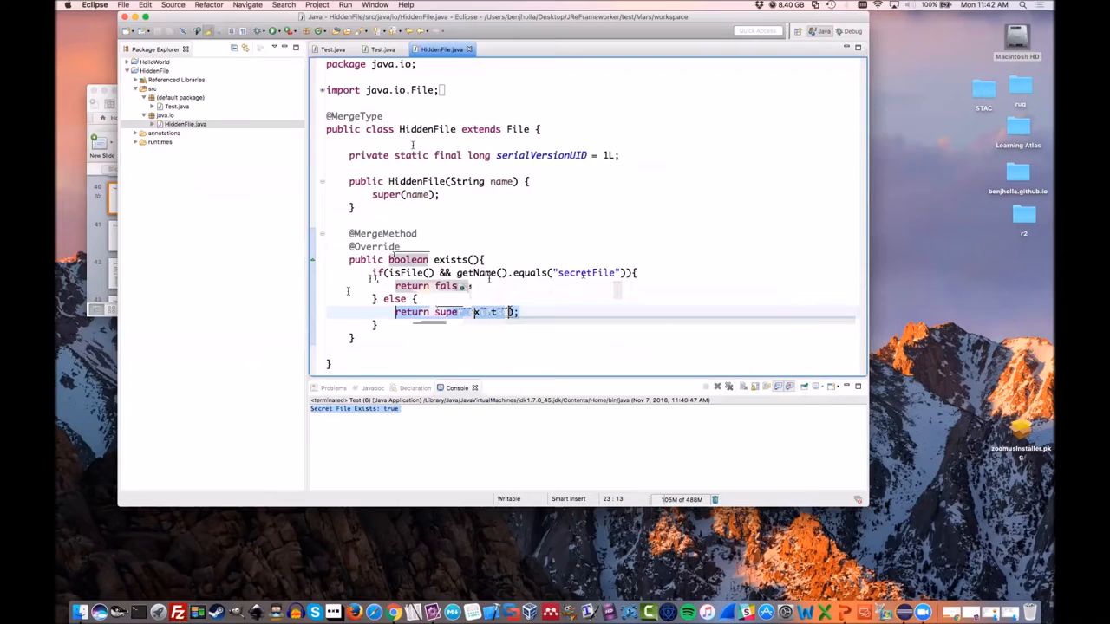
left_click(382, 50)
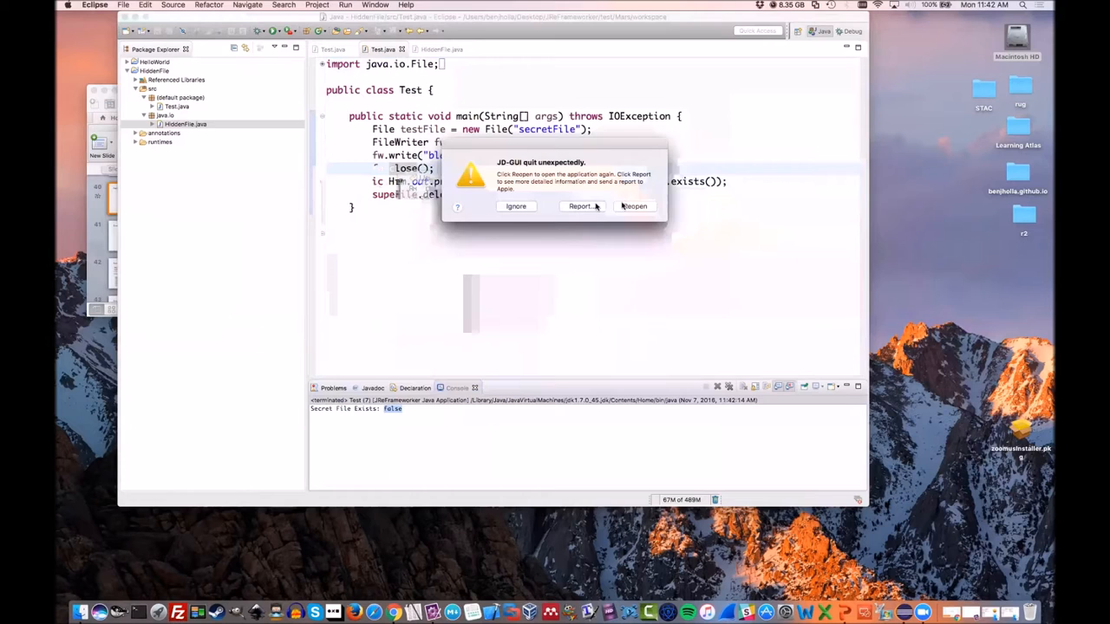
Relaunch the crashed JD-GUI decompiler to inspect rt.jar's java.io classes
left_click(634, 205)
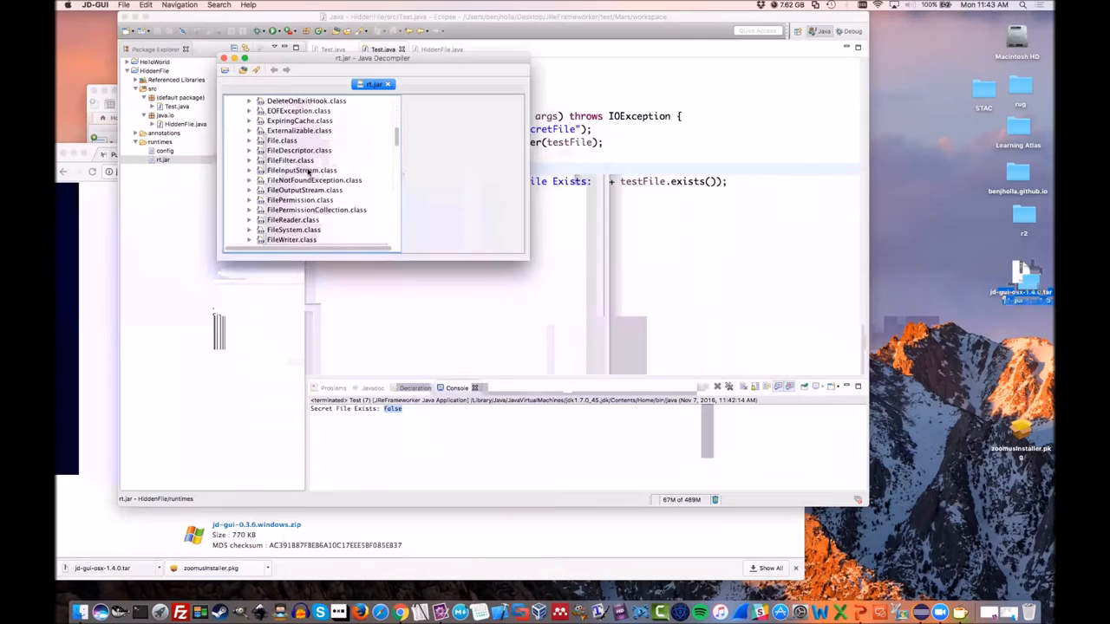
Open decompiled File.class and scroll to the renamed jref_exists() method
double_click(282, 140)
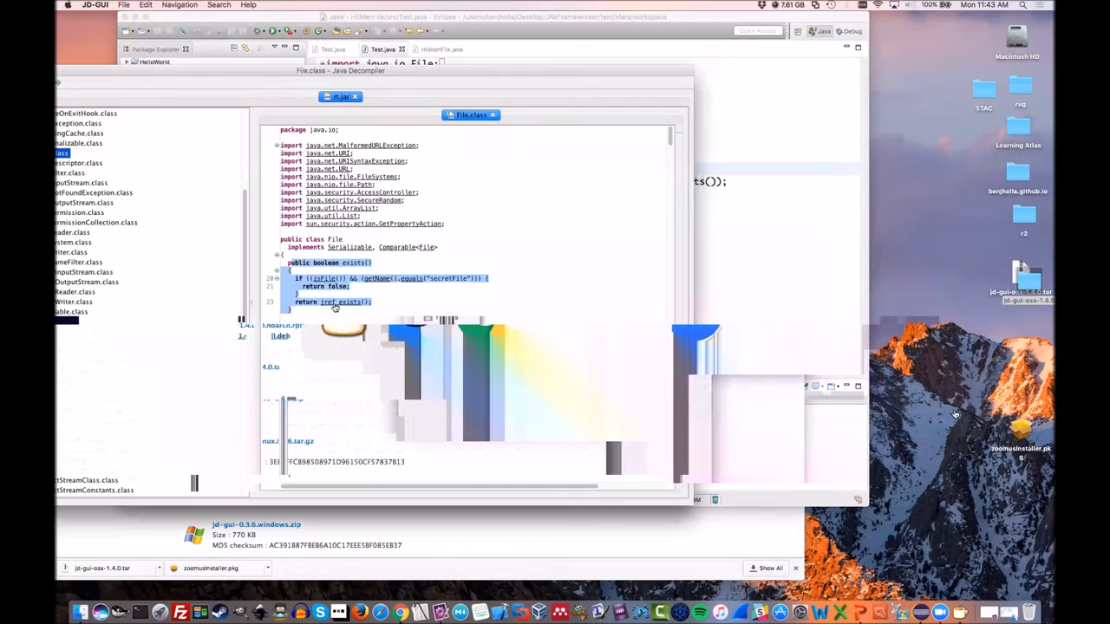
scroll("down", 3)
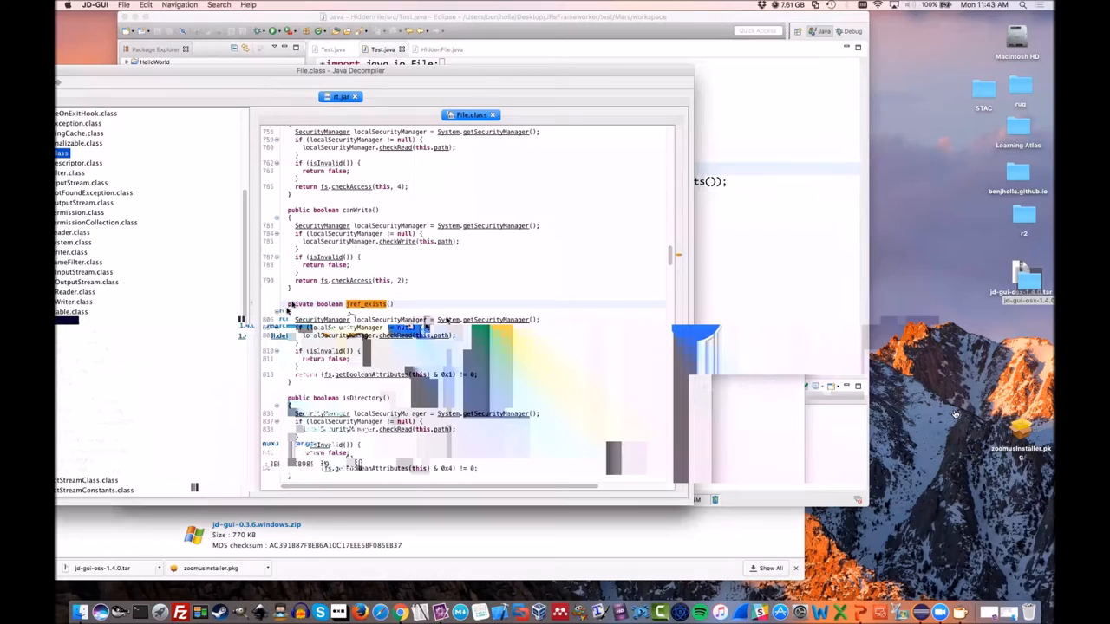
mouse_move(723, 102)
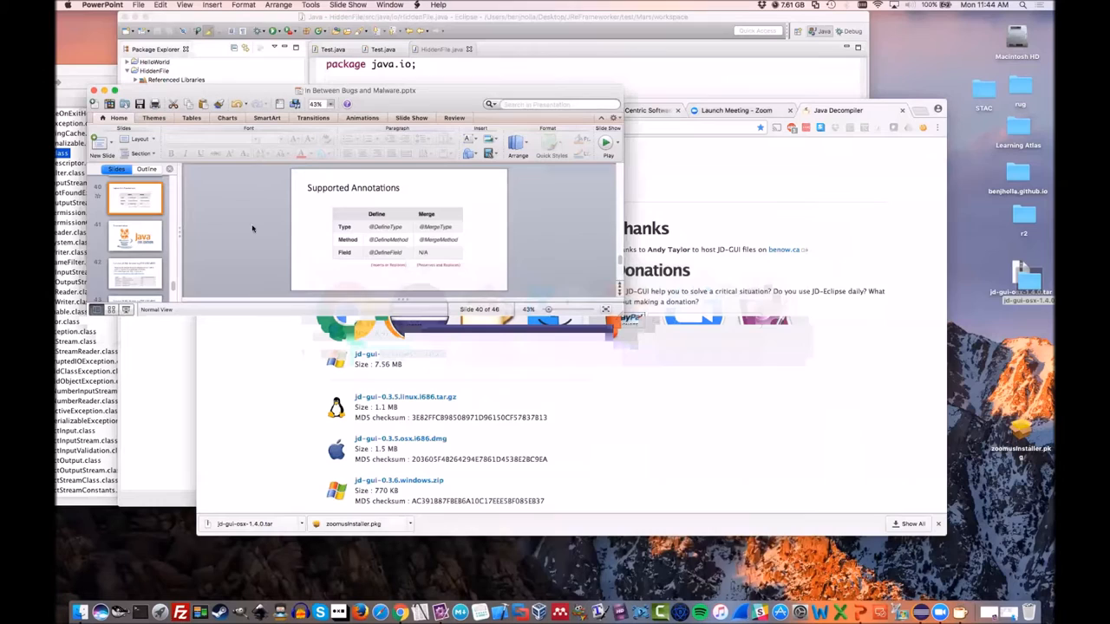
Play the slideshow from Supported Annotations to 'Exercise (2014): Refactoring CVE-2012-4681'
left_click(607, 142)
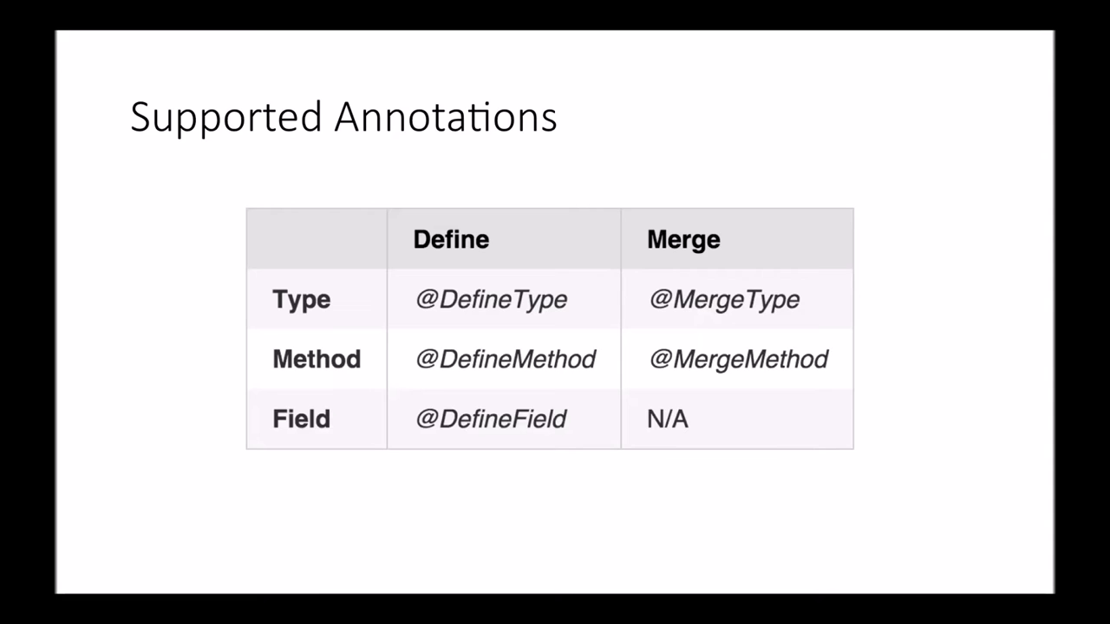
key("right")
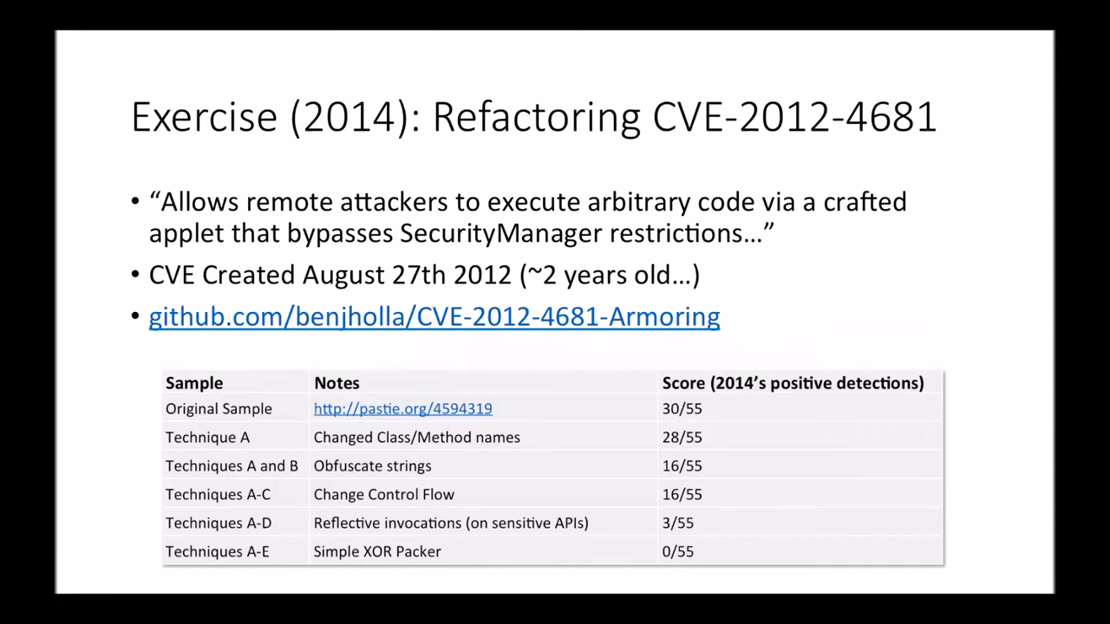
key("Right")
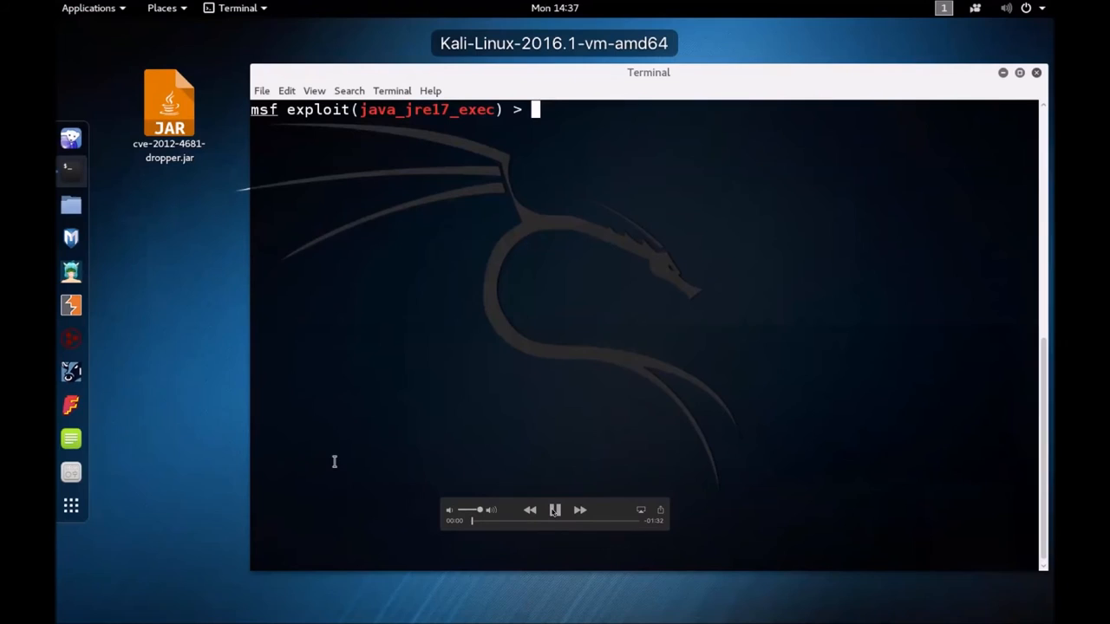
Play the exploit demo video until Metasploit serves Applet.jar to the Windows victim
type("run")
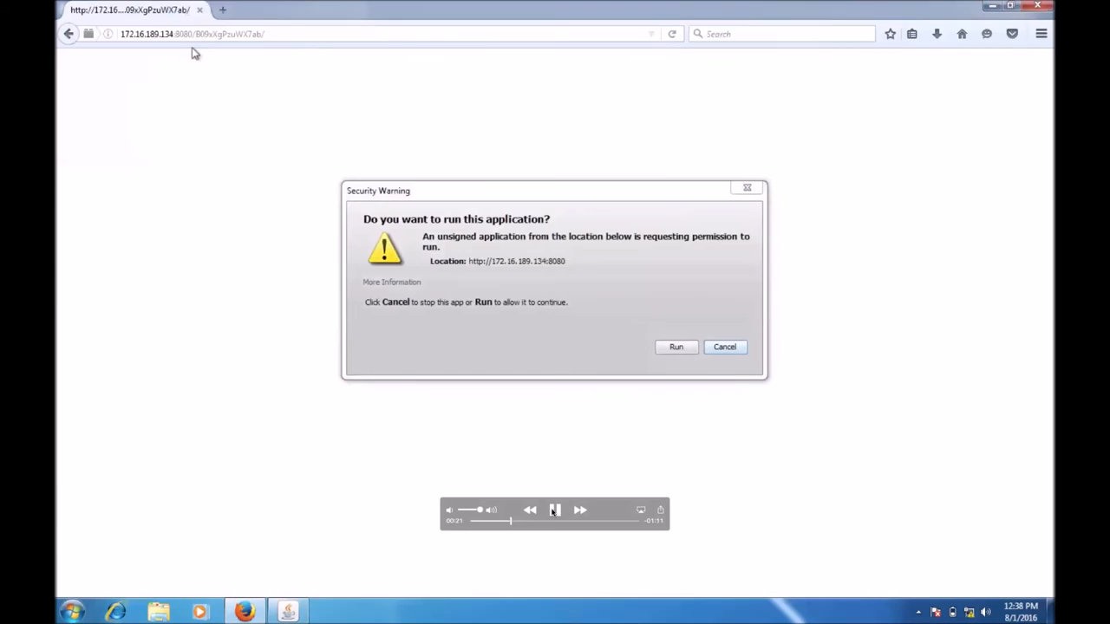
left_click(676, 347)
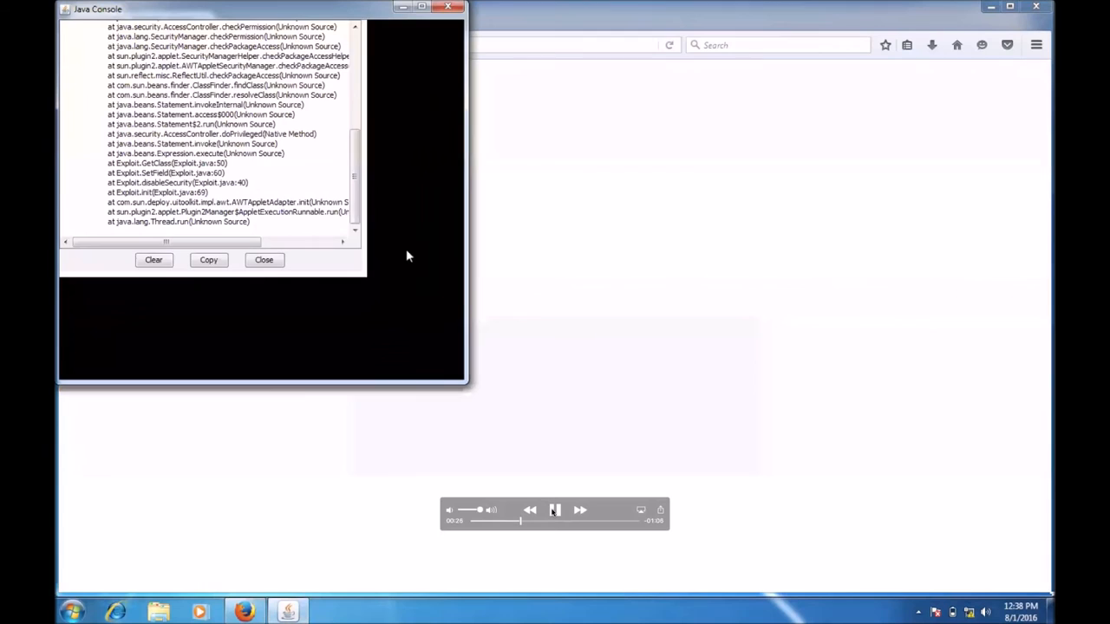
left_click(264, 259)
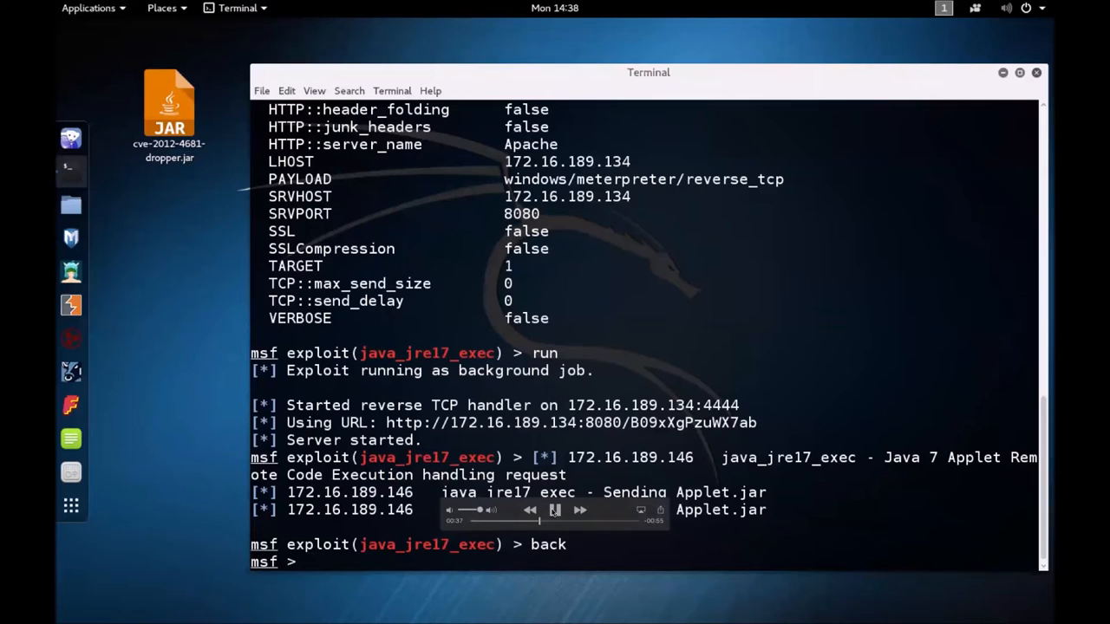
Run the post/manage/java/jreframeworker module with the cve-2012-4681 dropper jar on session 1
type("use post/manage/java/jreframeworker")
type("set")
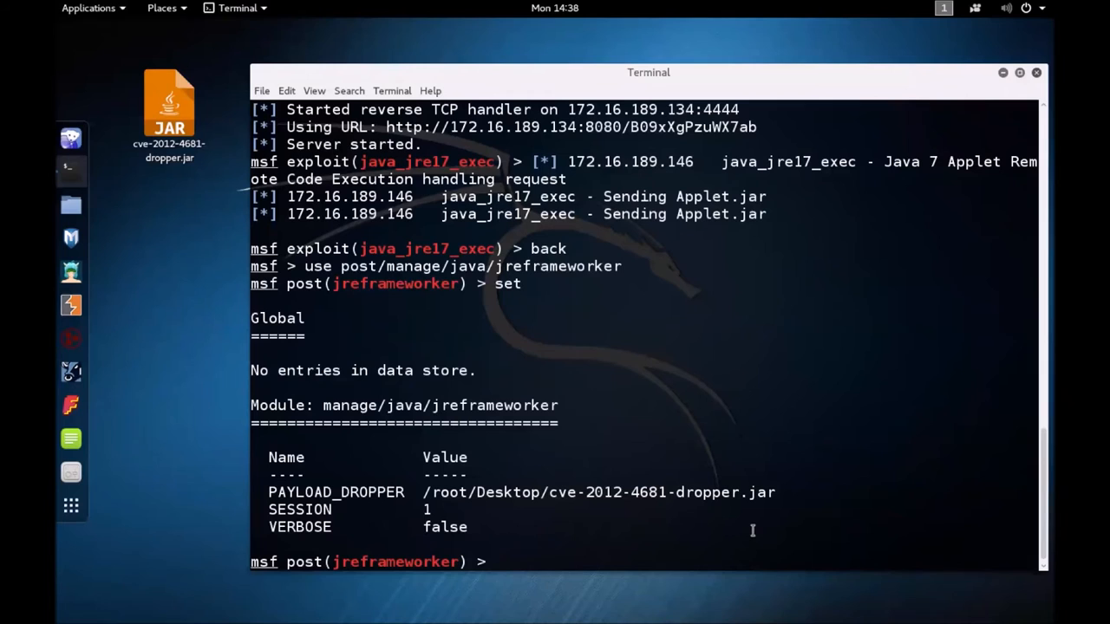
type("run")
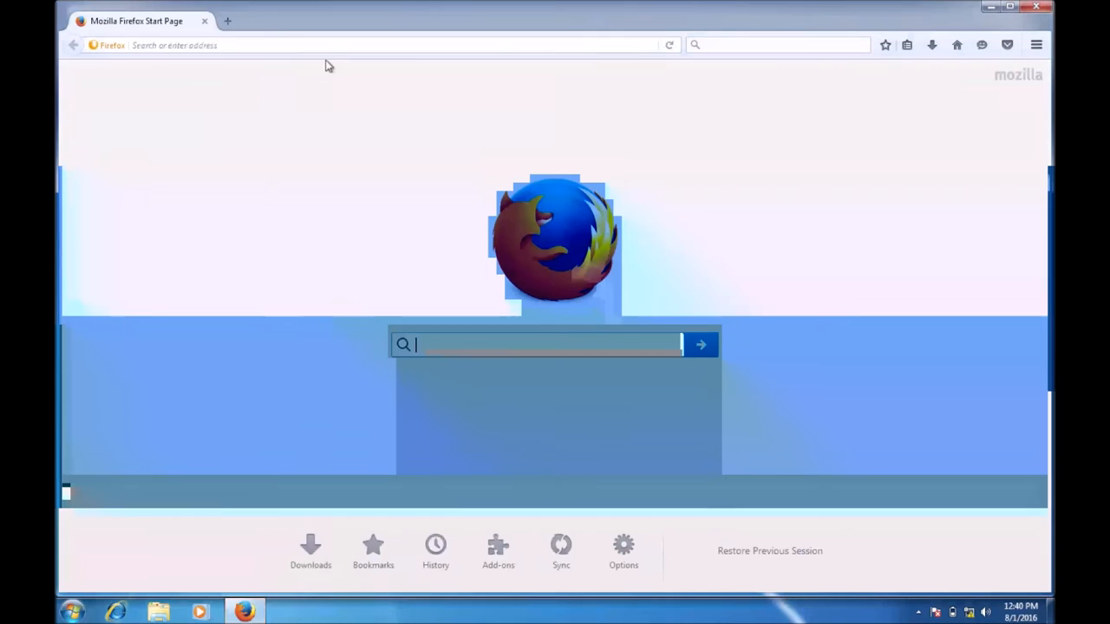
Point the victim's Firefox at the exploit server 172.16.189.134:8080/B09xXgPzuWX7ab/
type("172.16.189.134:8080/B09xXgPzuWX7ab/")
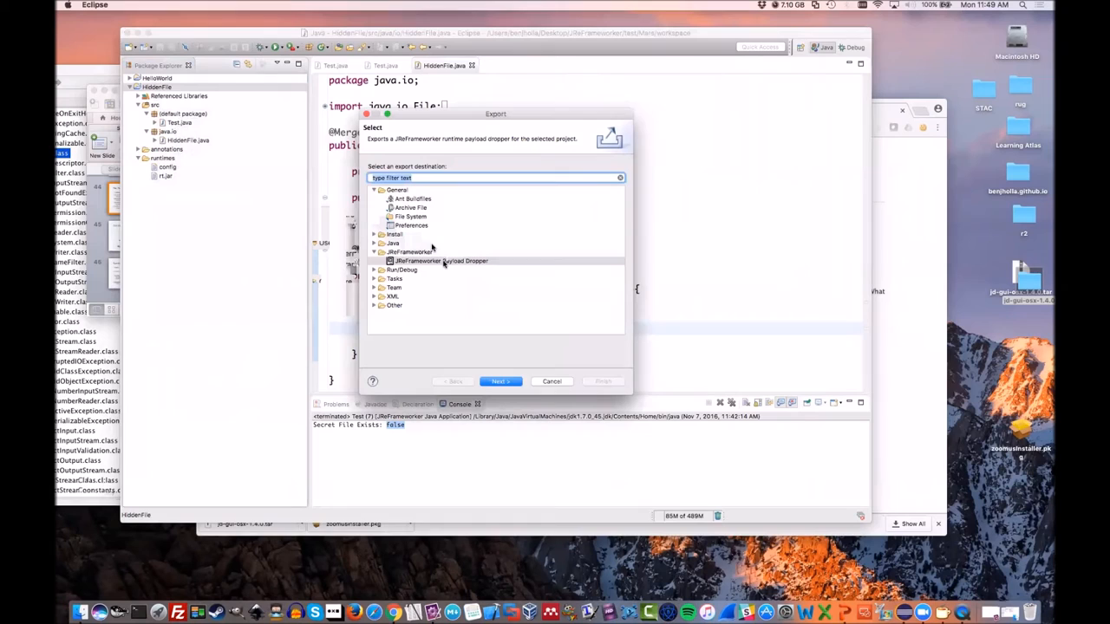
Select JReFrameworker Payload Dropper as the export destination for HiddenFile
left_click(441, 261)
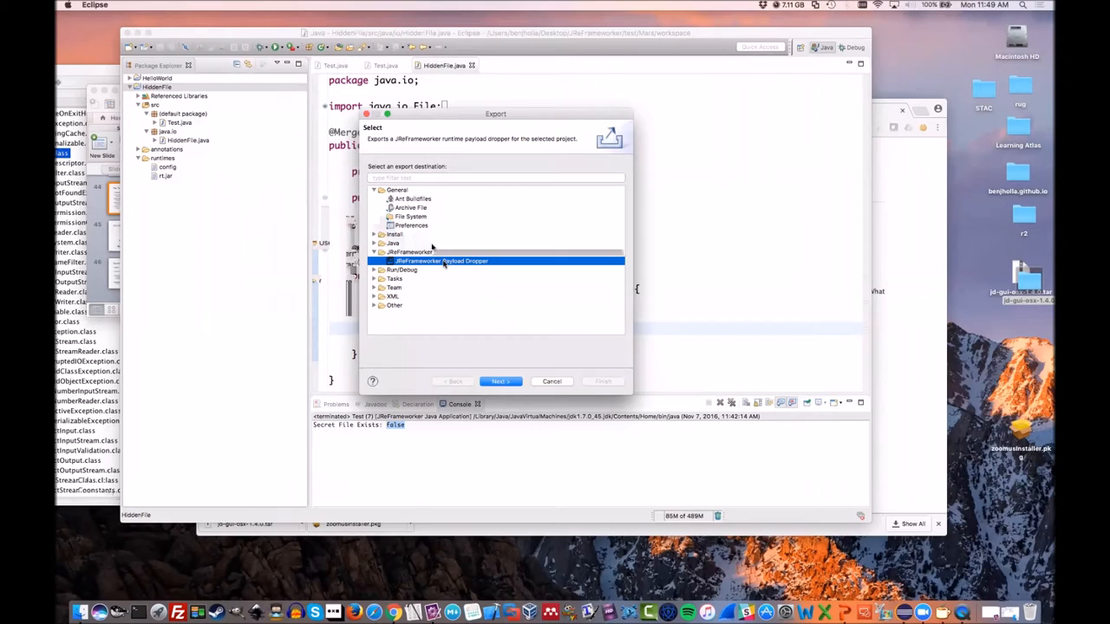